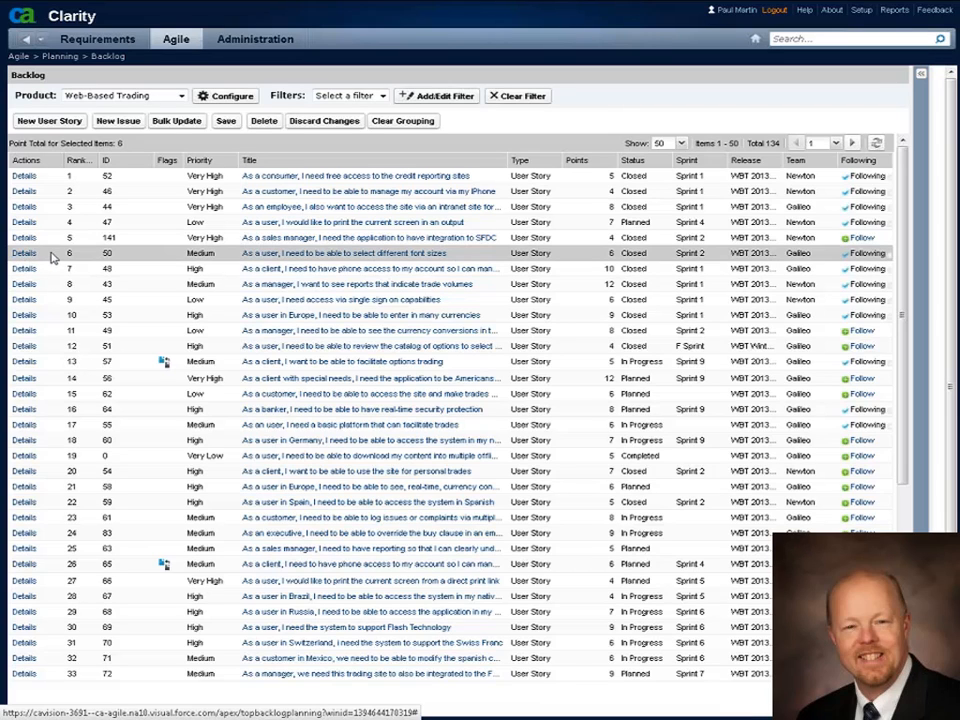
Step: Select the Sprint cell of the 'access the site and make trades' story for inline editing
click(70, 252)
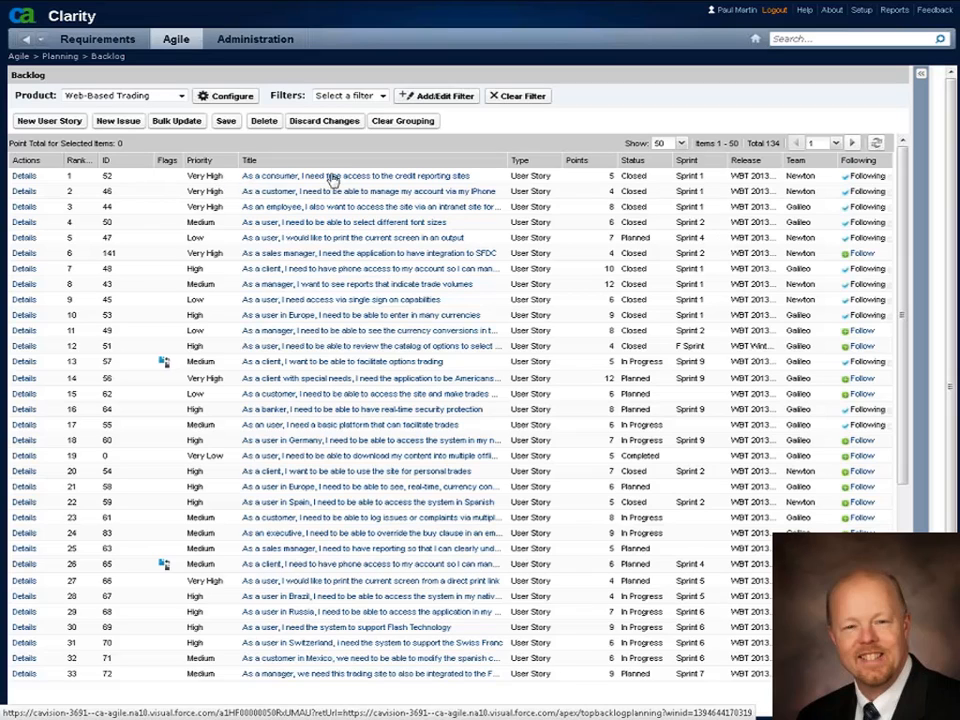
mouse_move(612, 180)
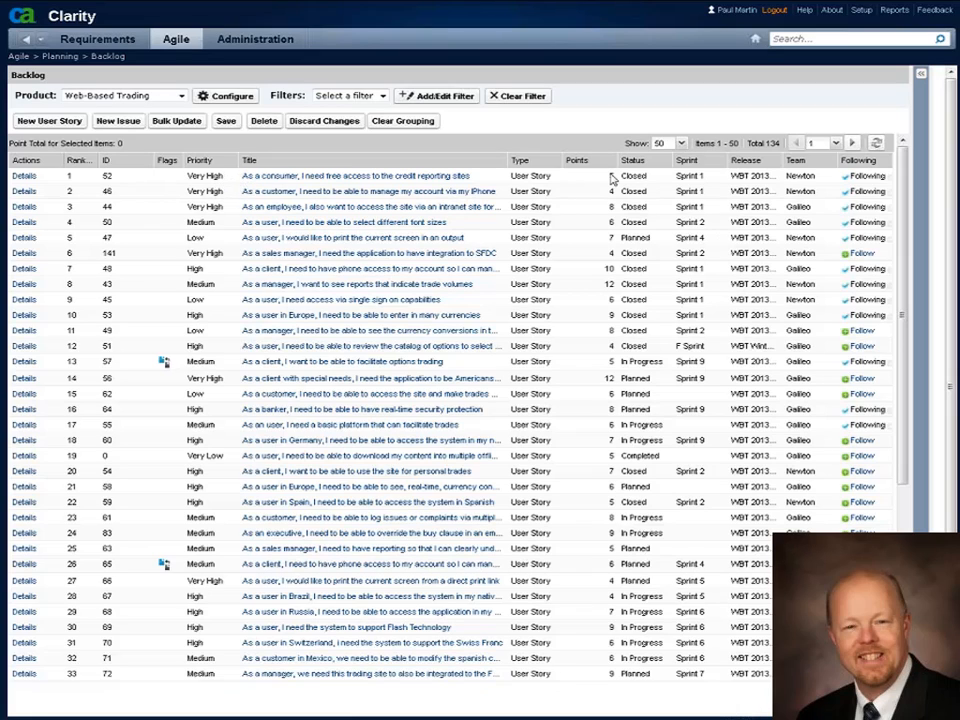
mouse_move(656, 188)
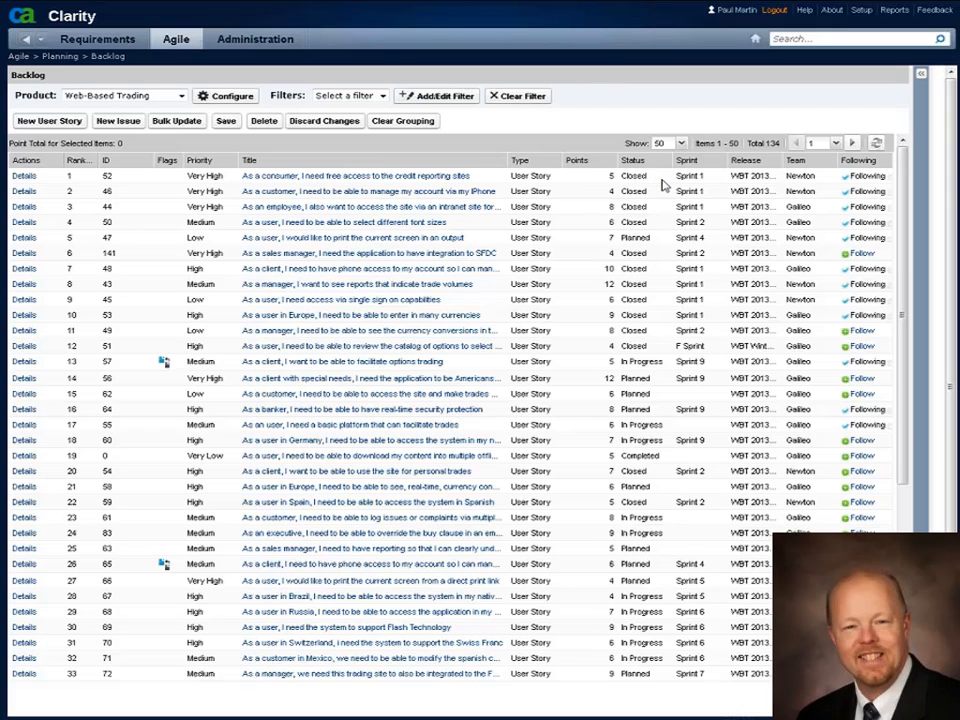
mouse_move(712, 184)
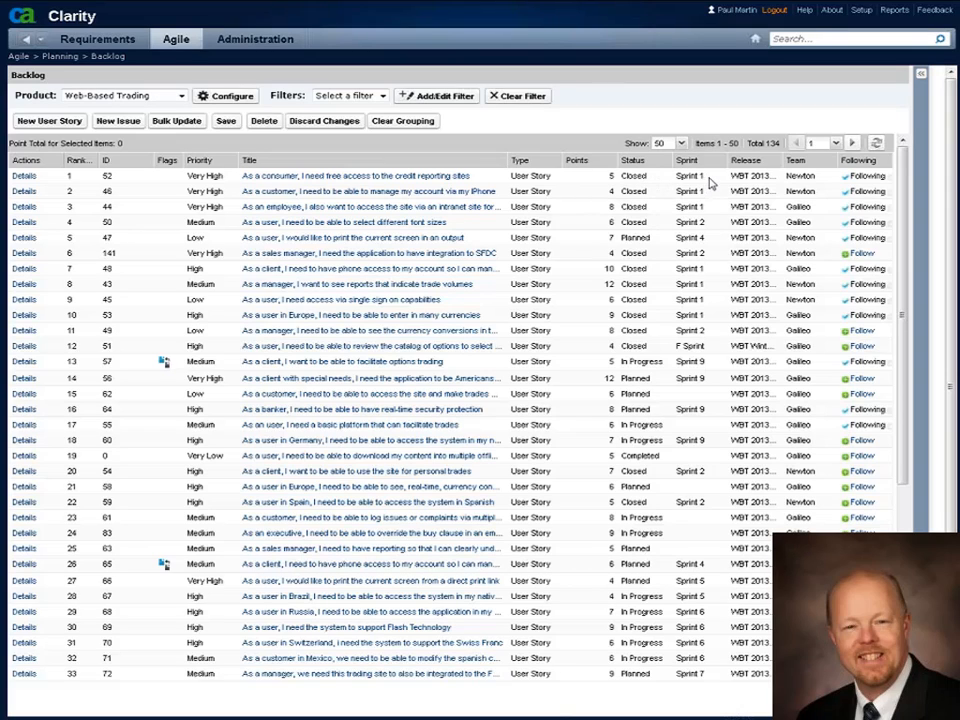
mouse_move(720, 390)
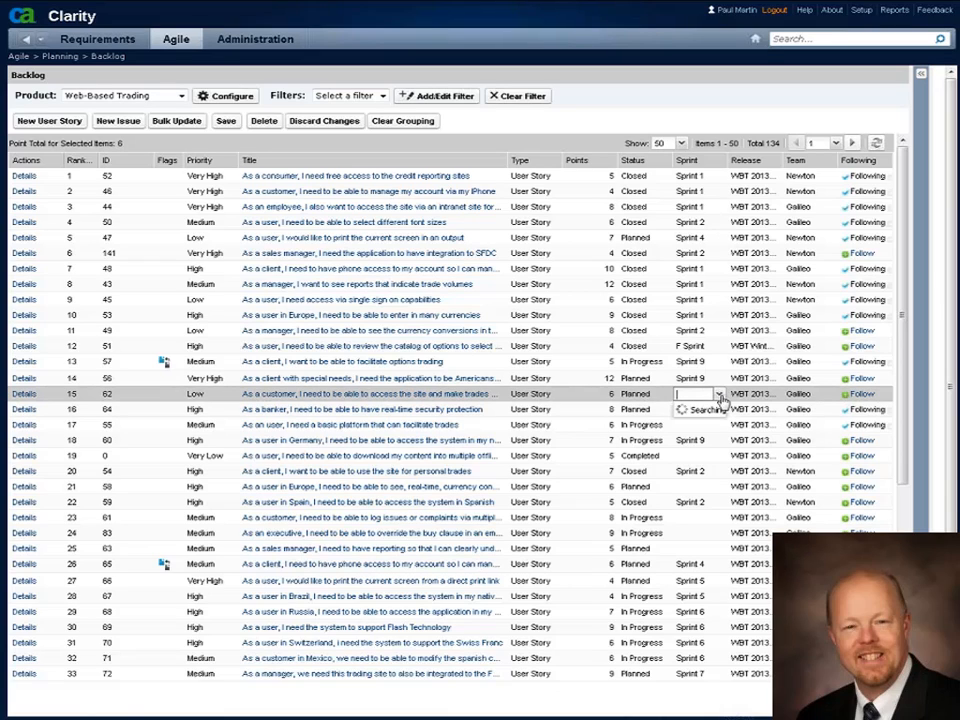
Step: Choose a different sprint for the trading story from the inline dropdown
click(718, 394)
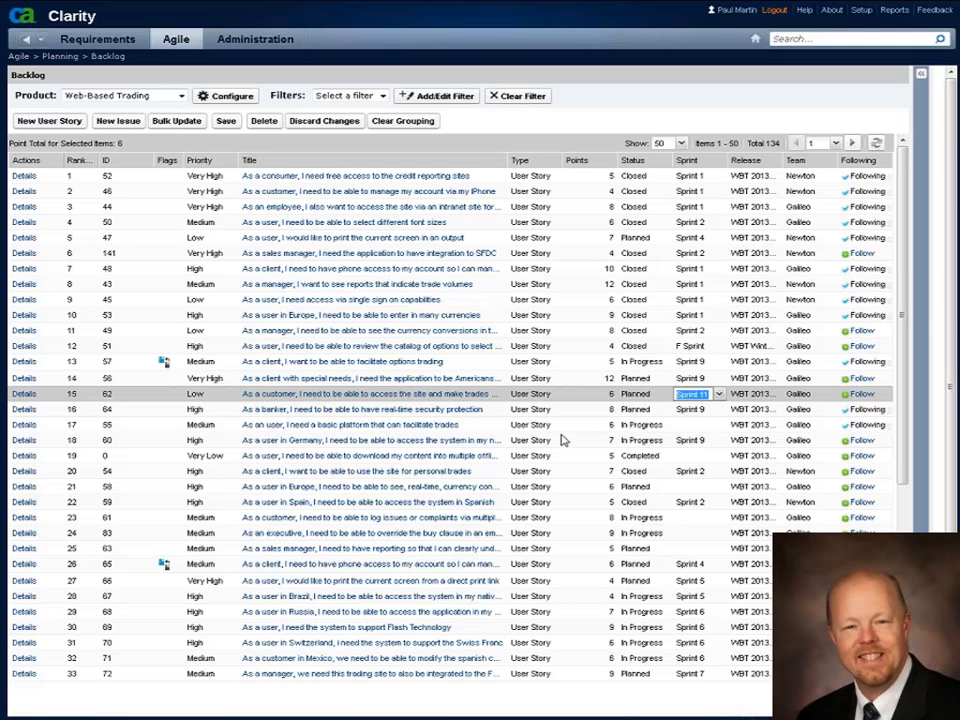
Step: Show Sprint 13's backlog and charts for Web-Based Trading, filtered to All Teams
click(176, 40)
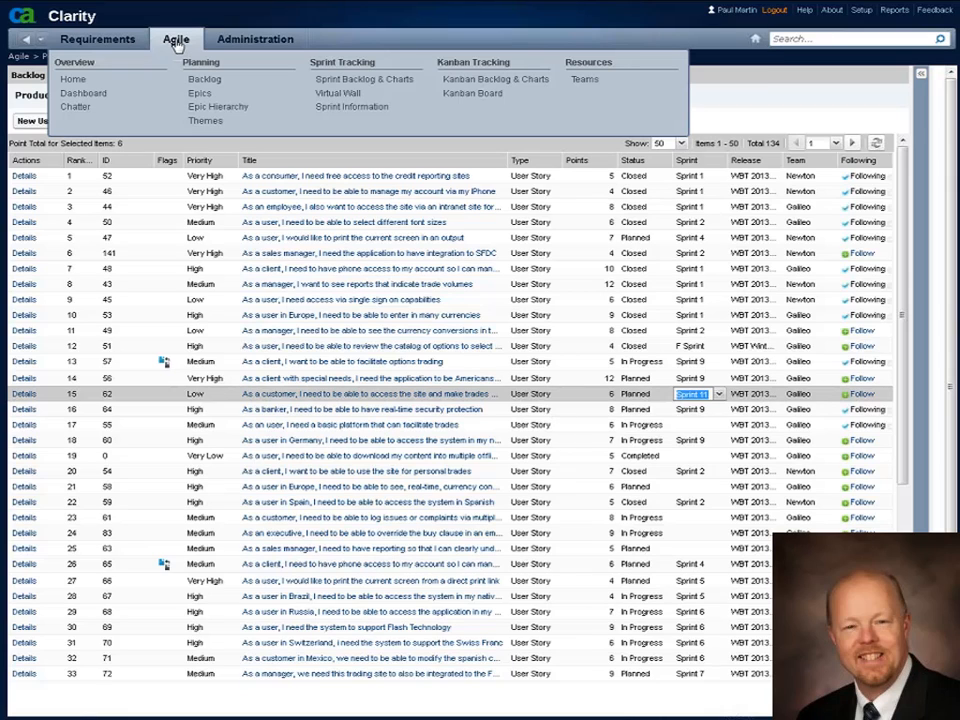
mouse_move(364, 80)
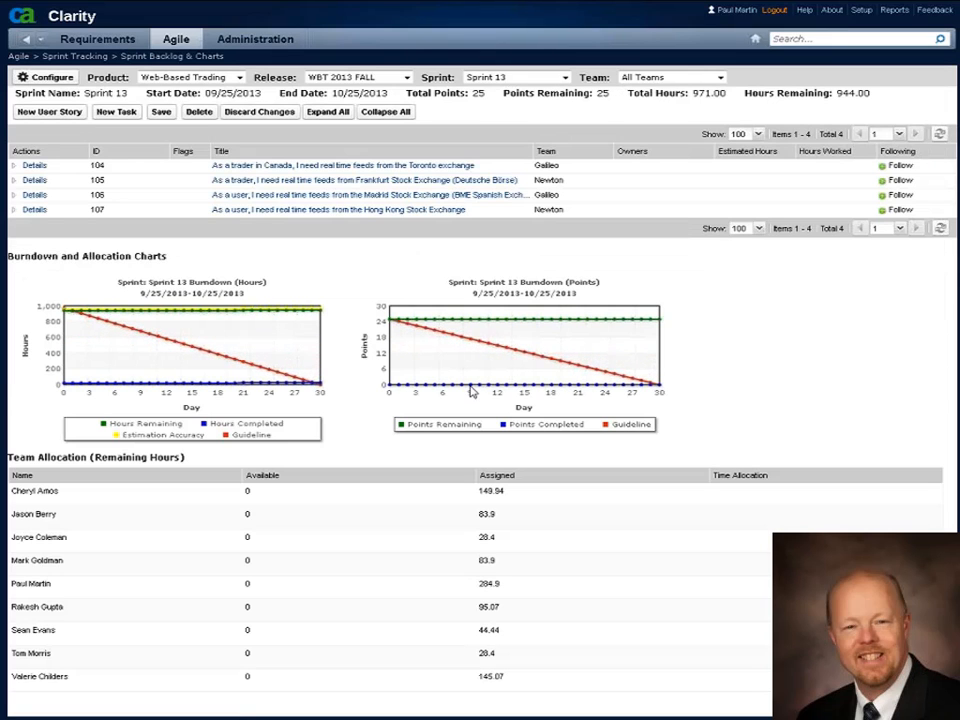
mouse_move(240, 100)
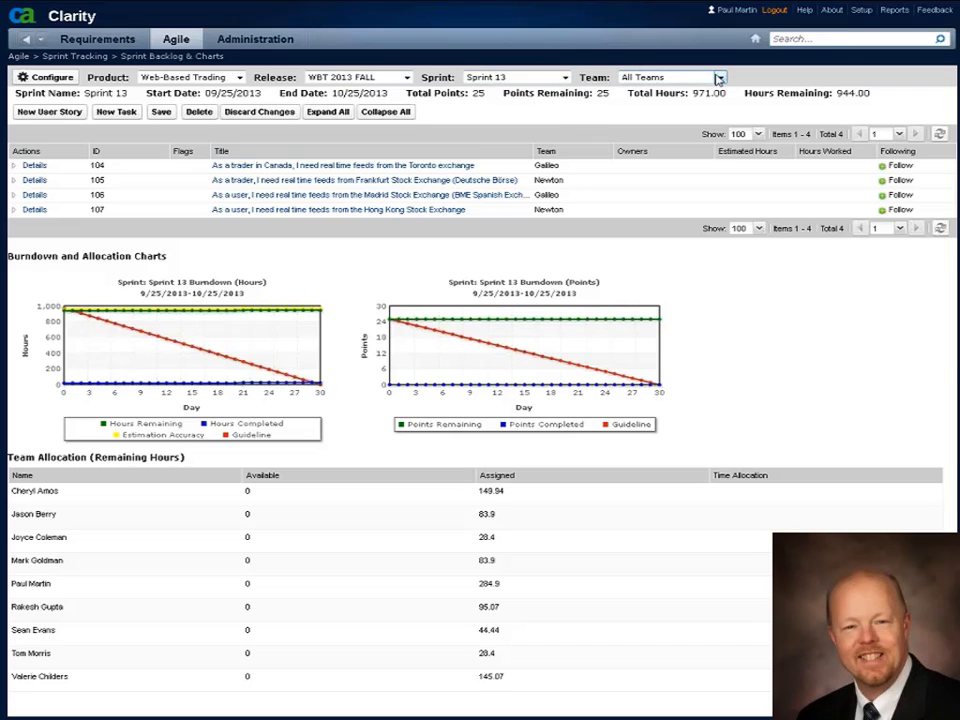
click(718, 76)
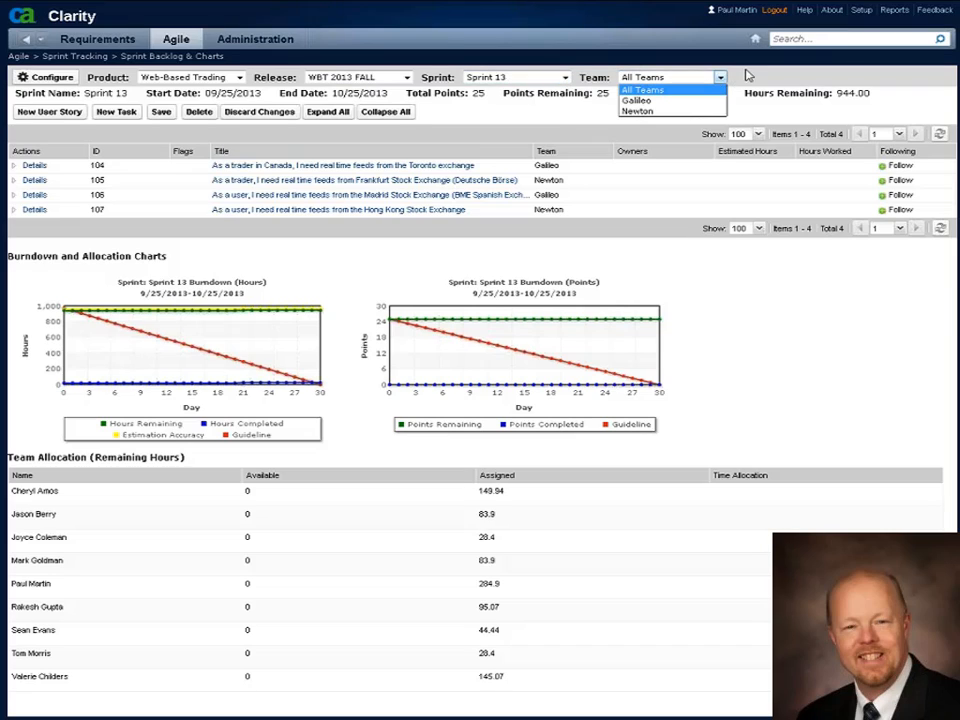
click(644, 90)
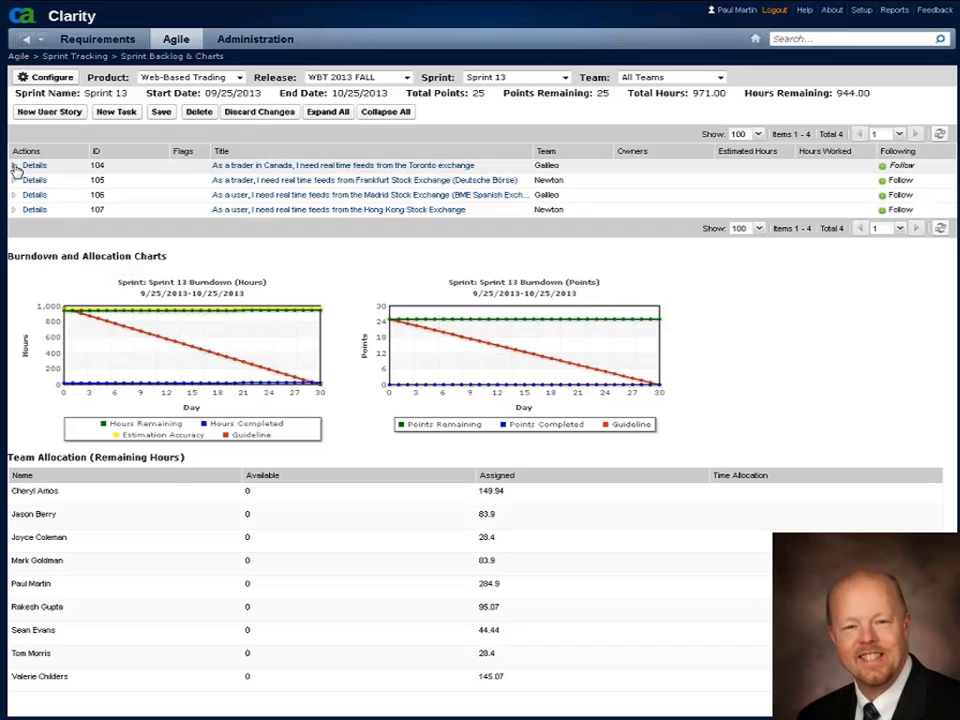
Step: Add a 5-hour task 'New Task' with an owner under story 104 and save it to Sprint 13
click(14, 164)
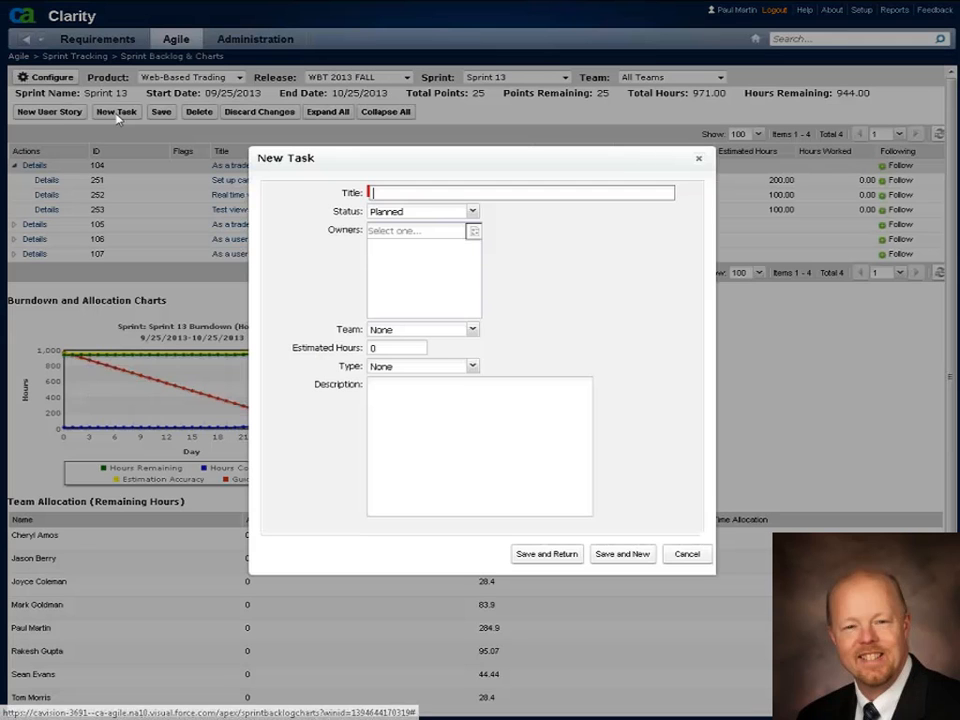
text(N)
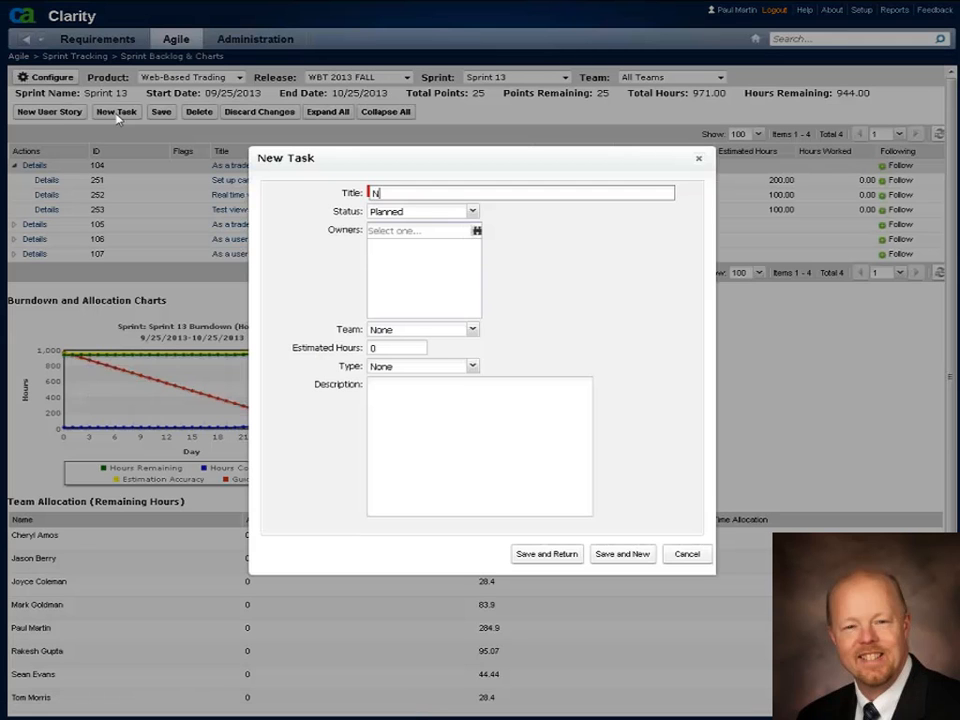
text(ew Task)
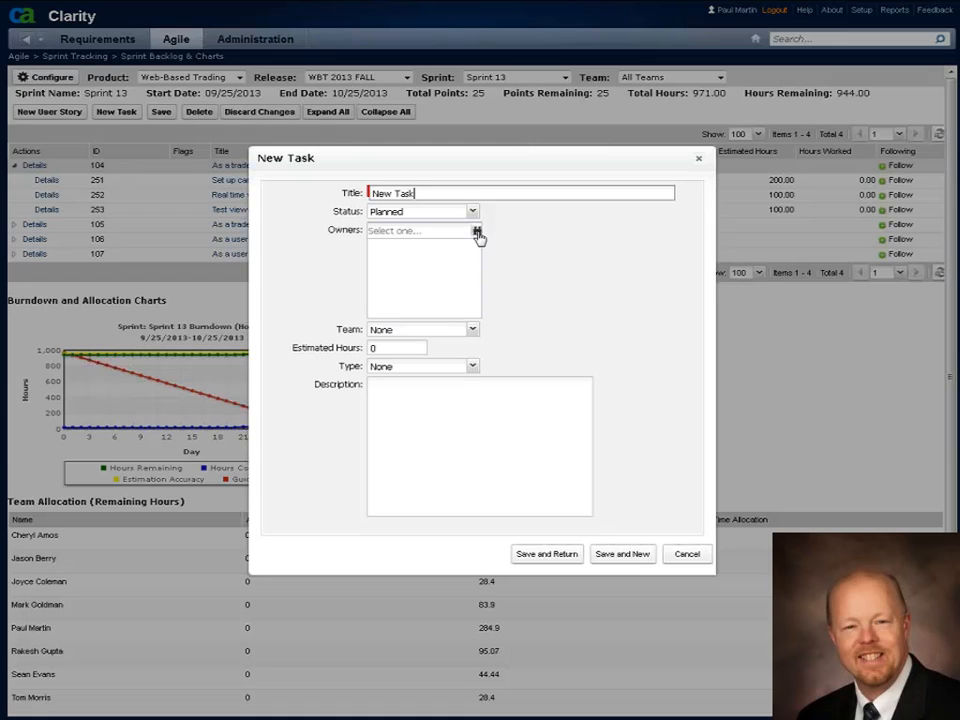
click(478, 232)
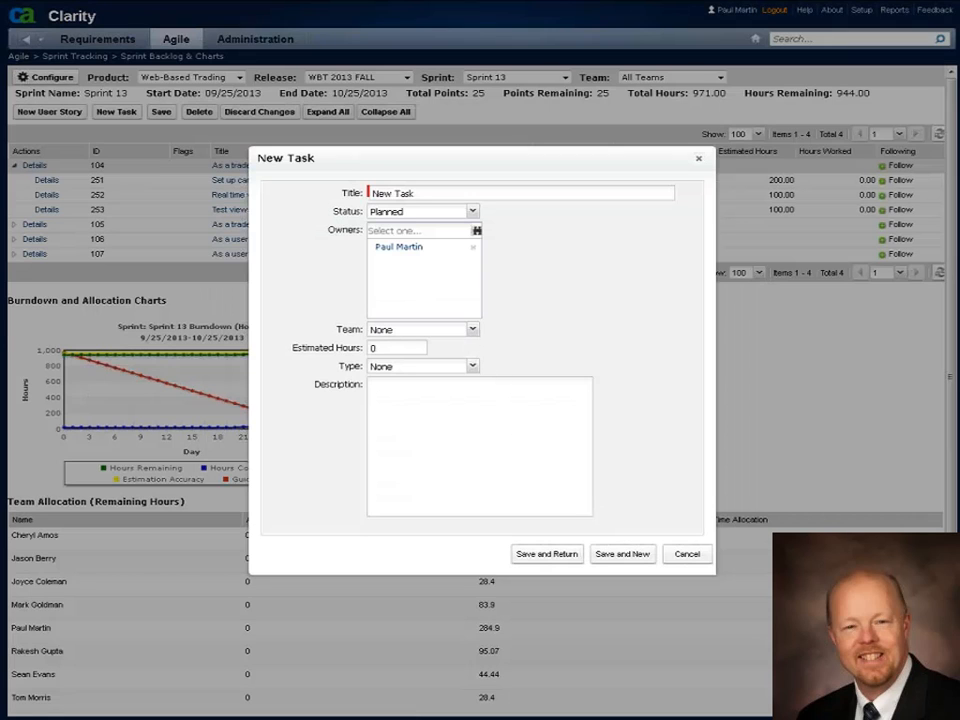
click(396, 348)
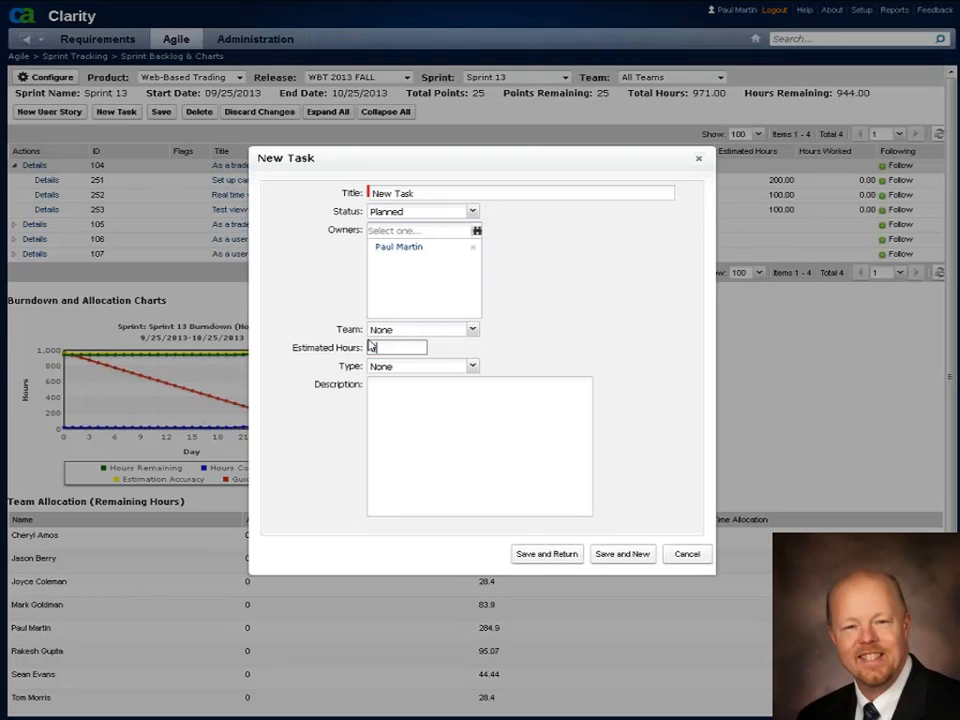
text(5)
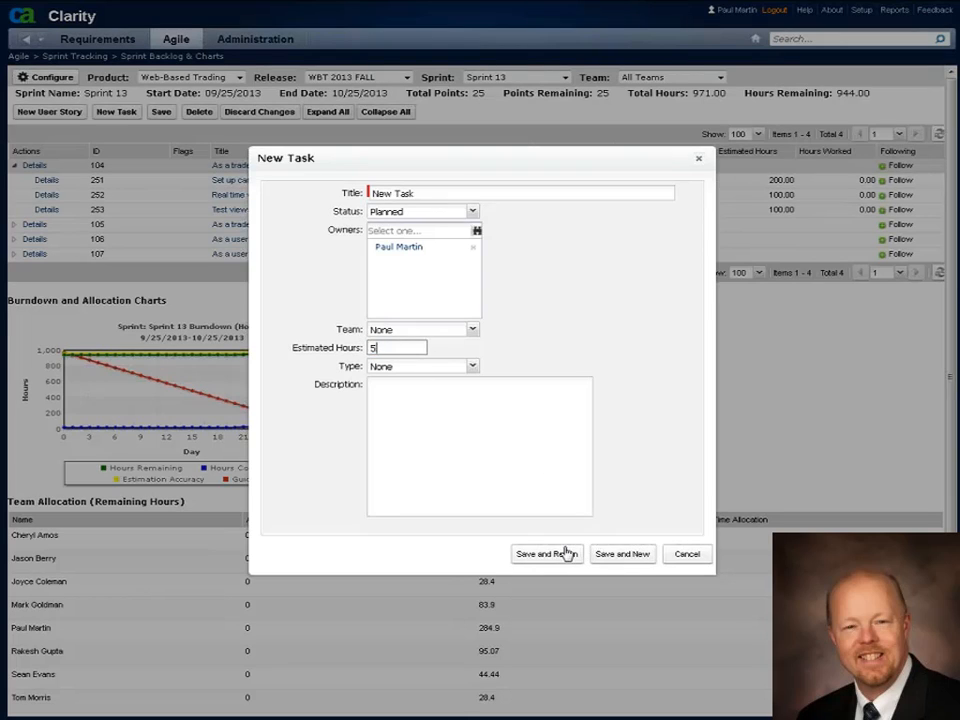
click(546, 554)
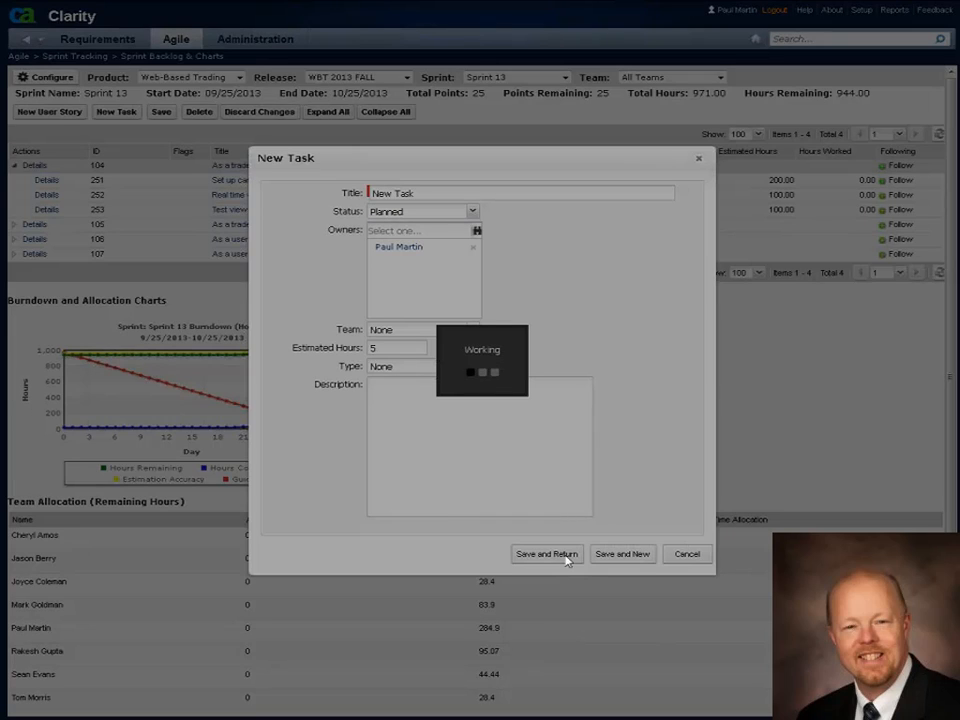
click(546, 552)
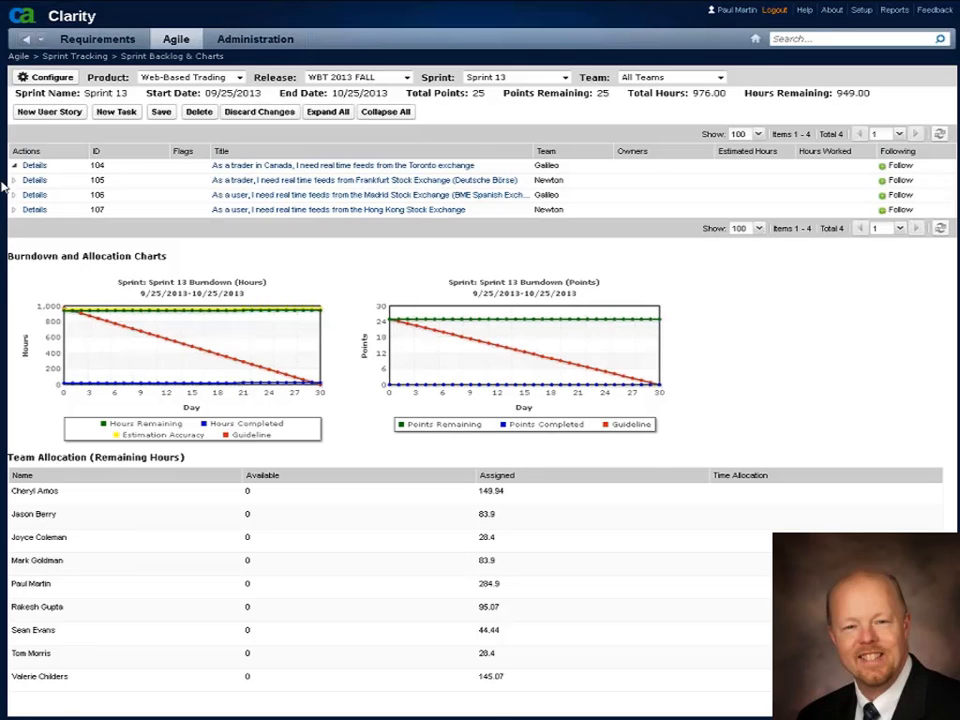
click(12, 164)
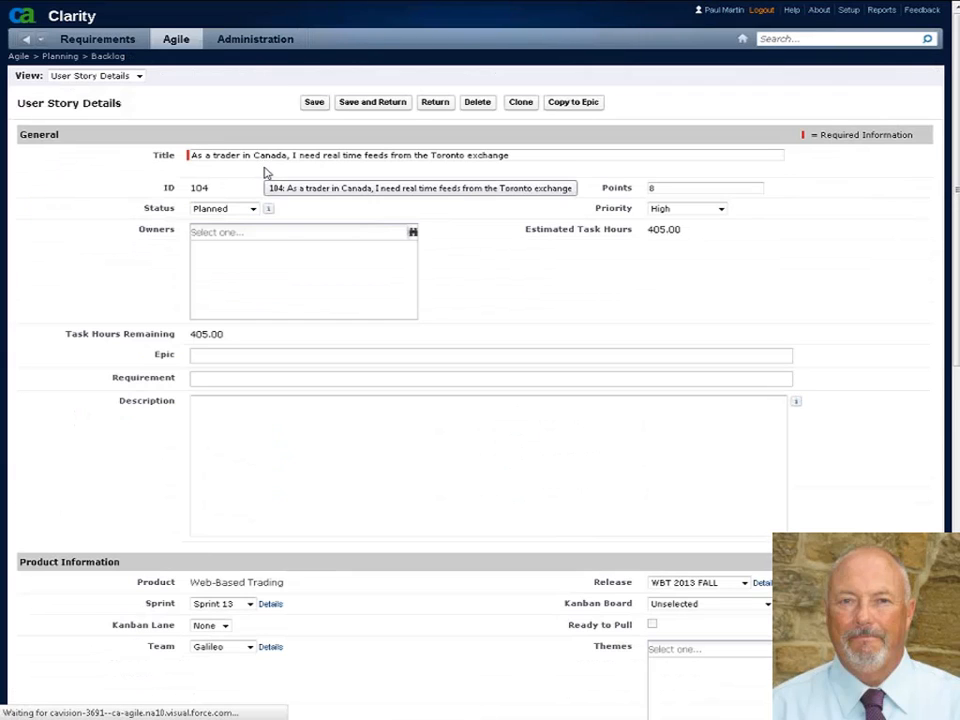
mouse_move(352, 276)
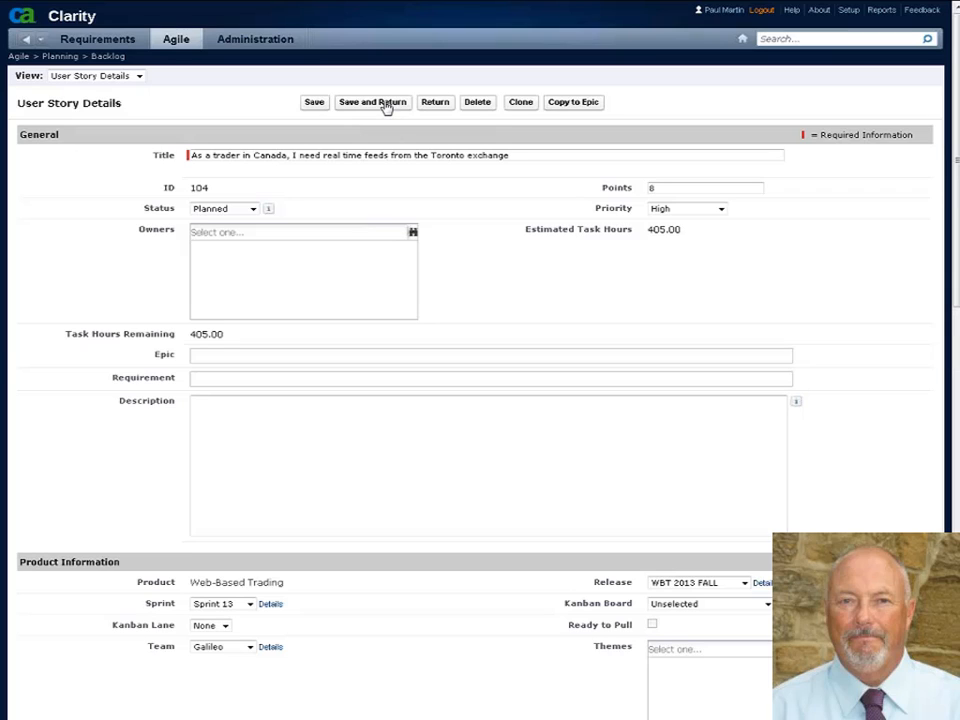
click(372, 102)
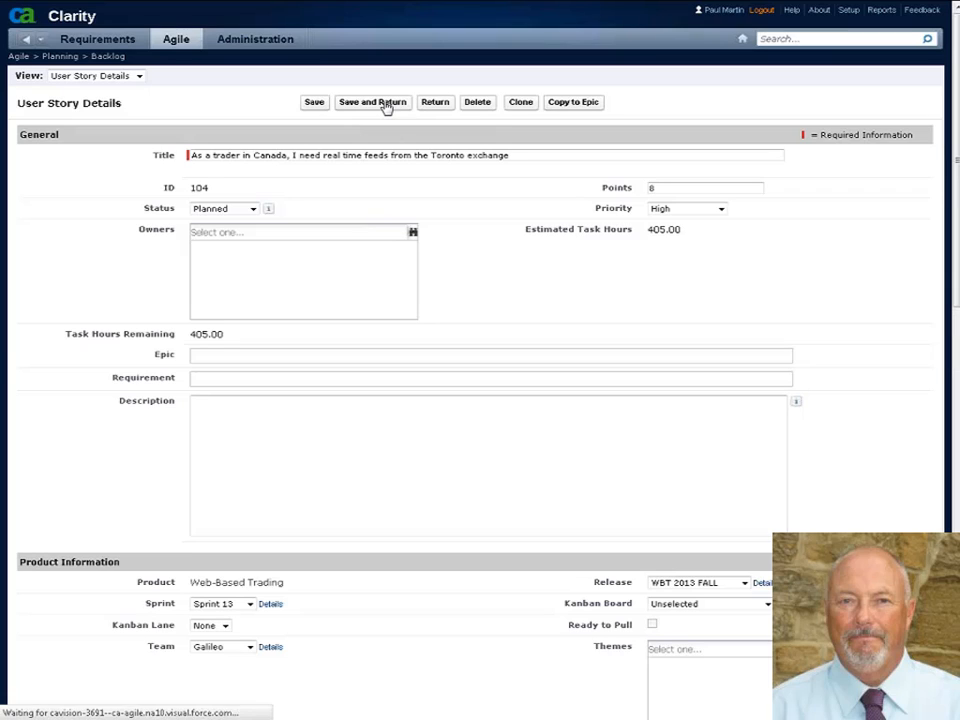
click(372, 102)
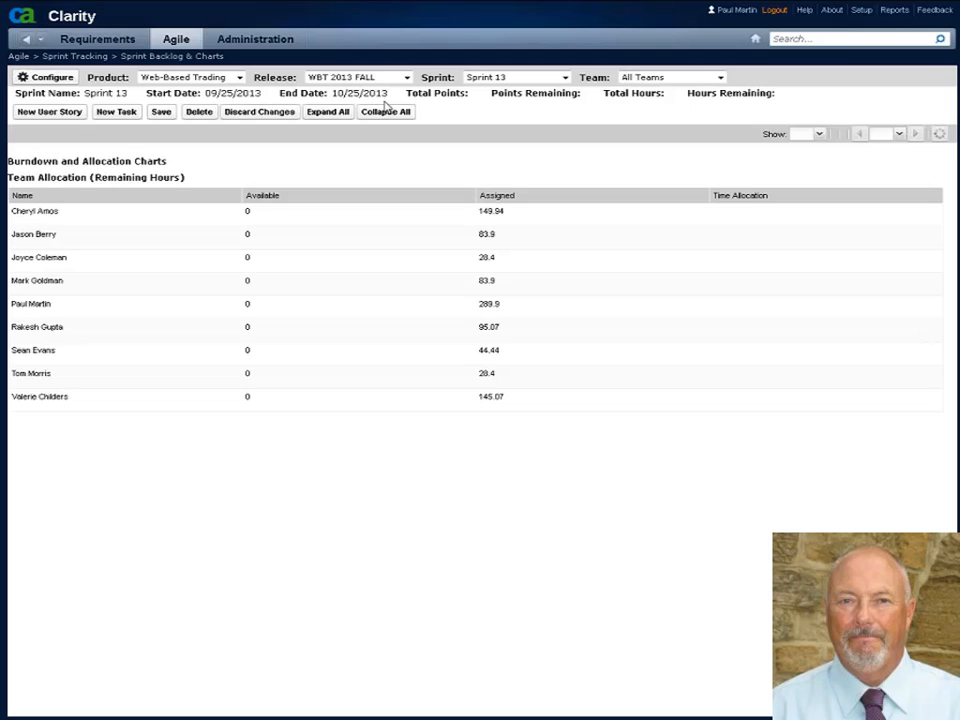
click(328, 112)
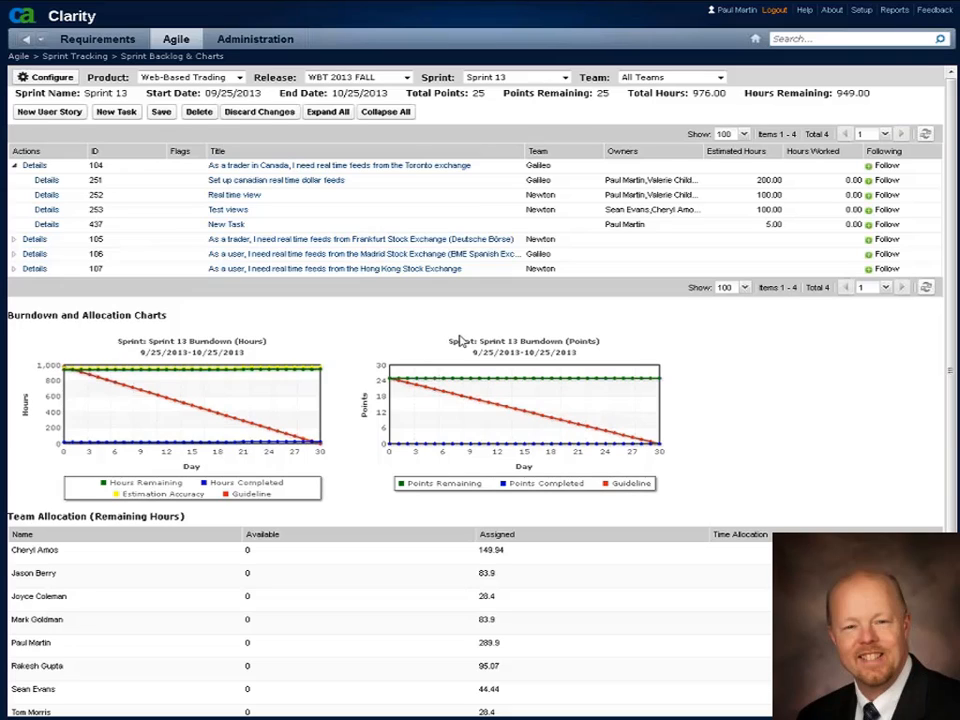
mouse_move(118, 428)
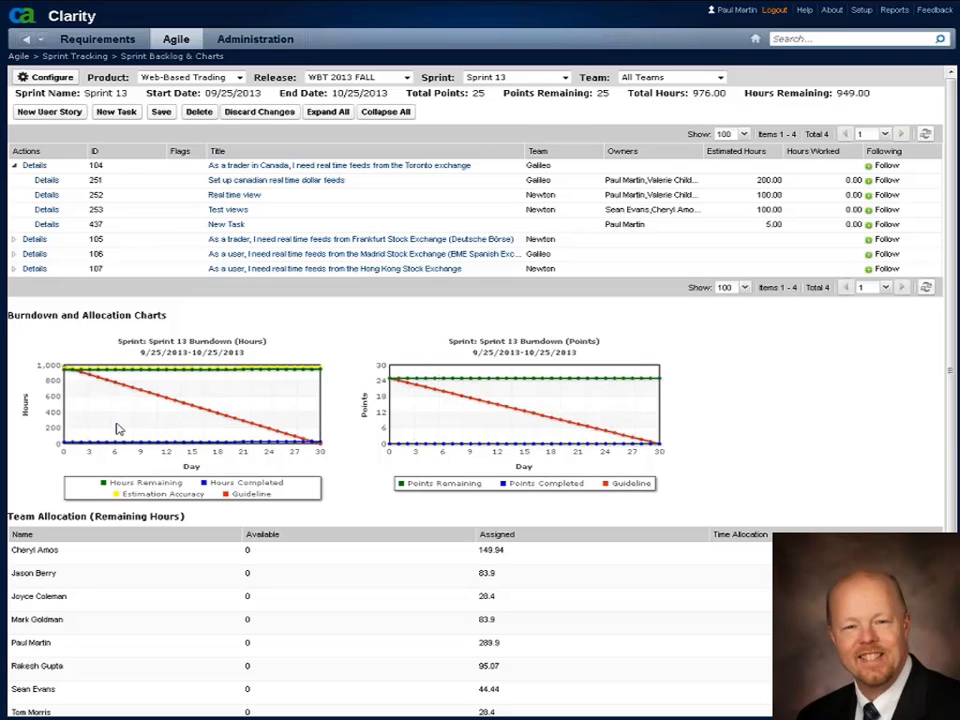
mouse_move(472, 428)
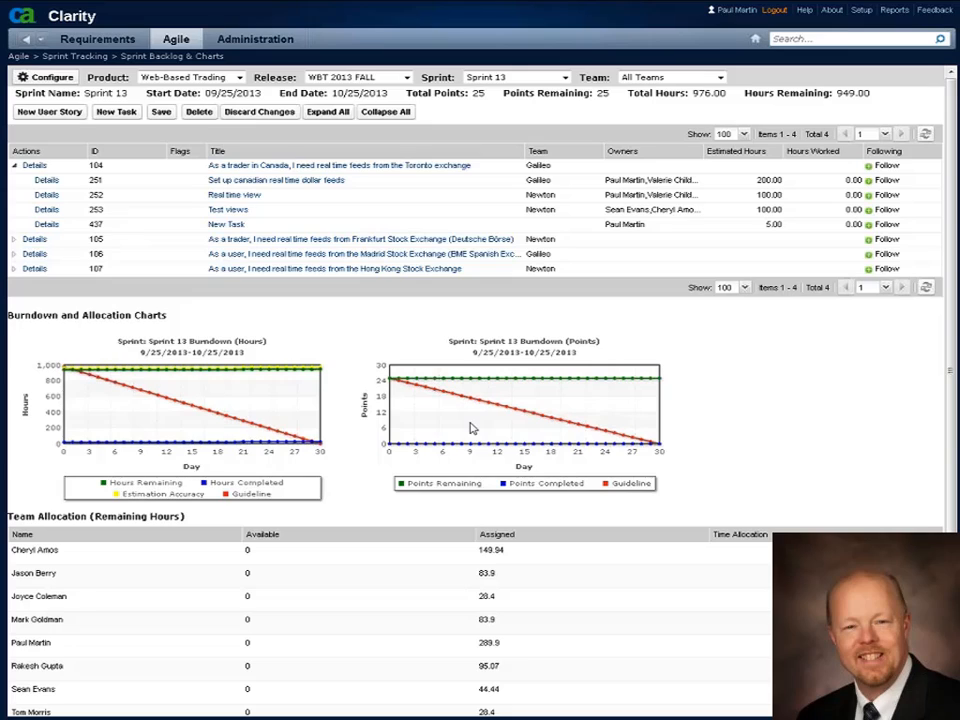
mouse_move(88, 378)
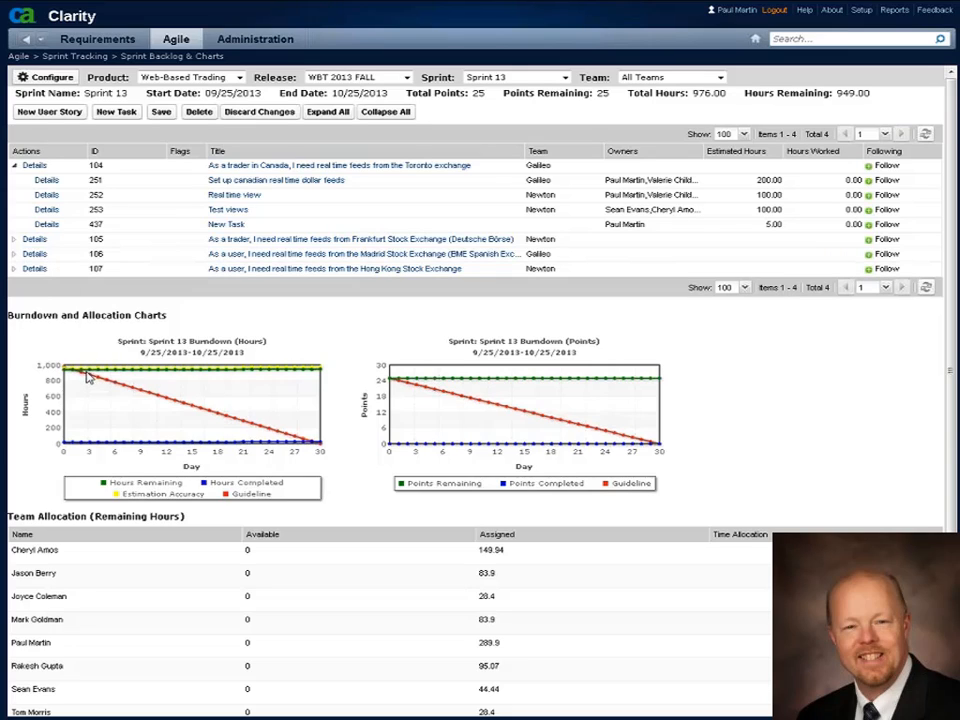
mouse_move(84, 378)
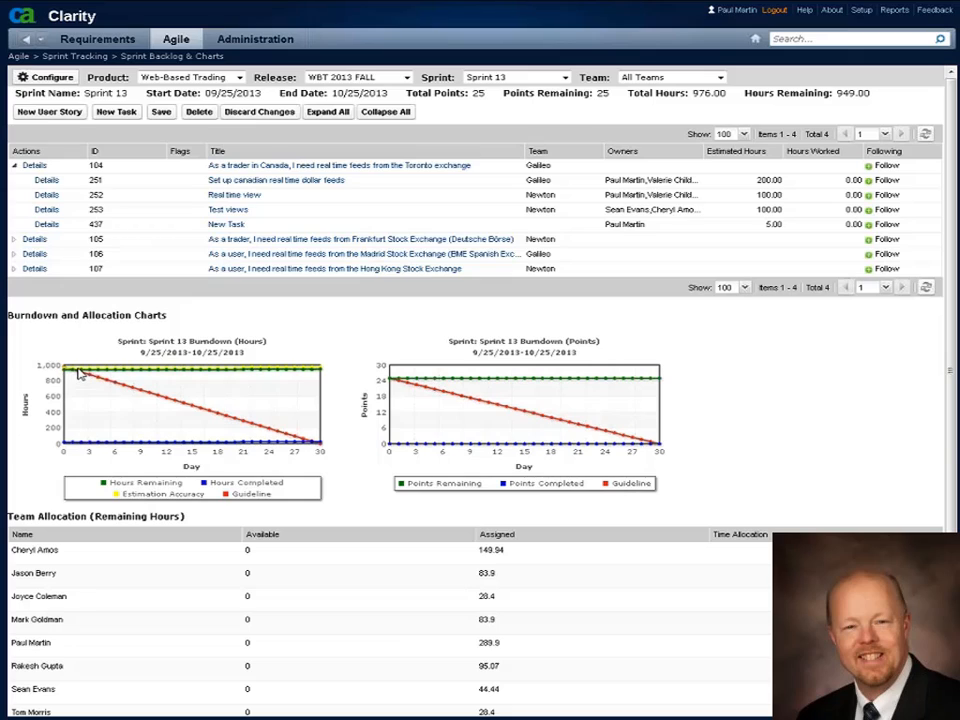
mouse_move(82, 372)
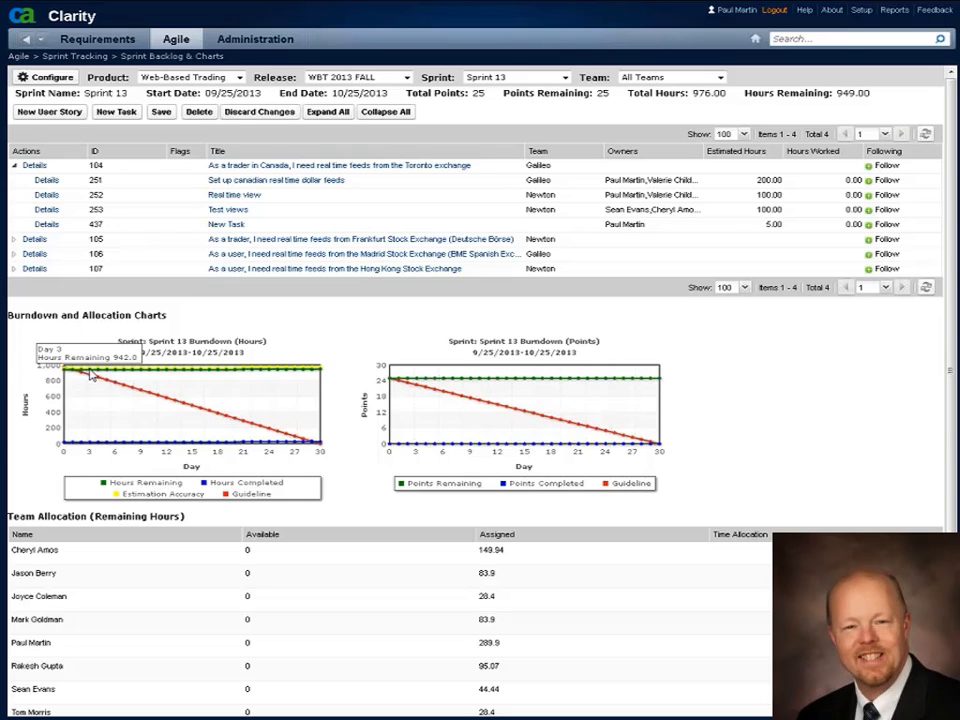
mouse_move(164, 444)
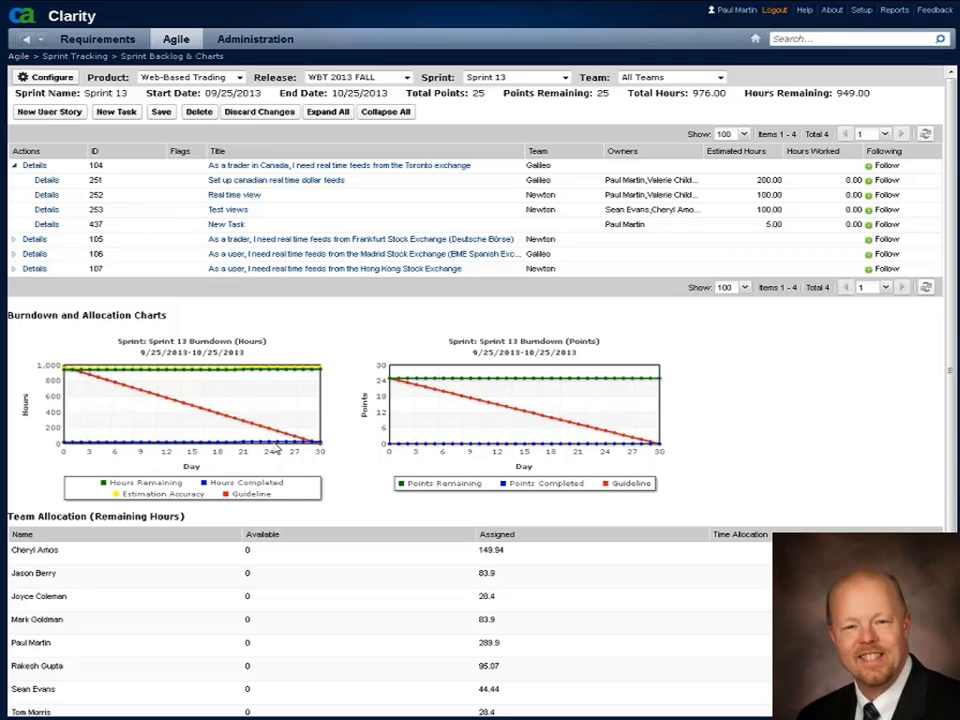
mouse_move(248, 456)
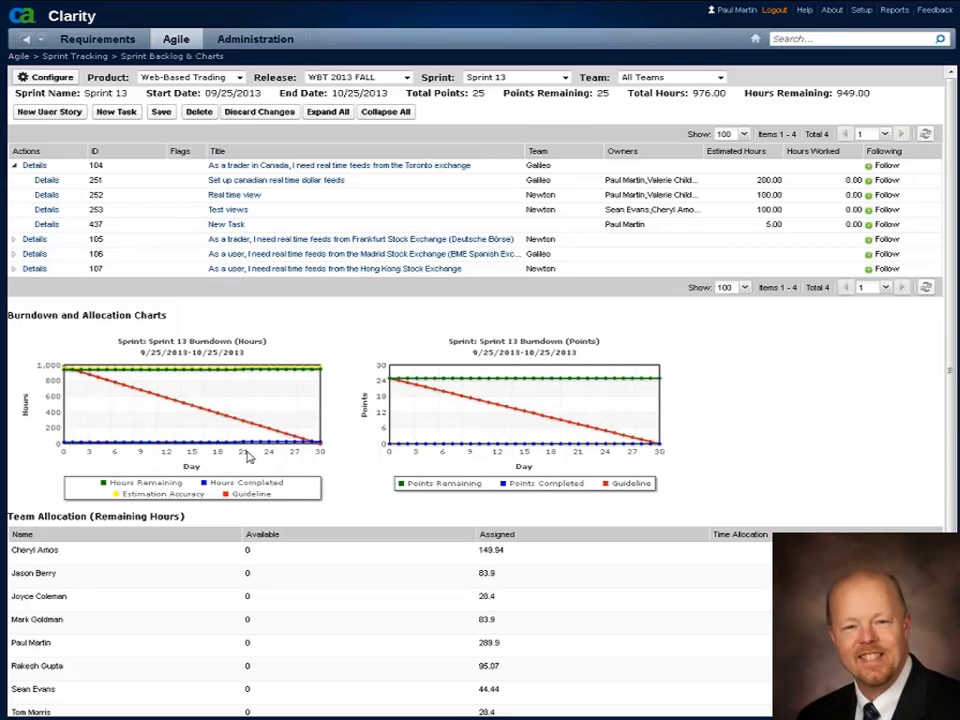
mouse_move(164, 436)
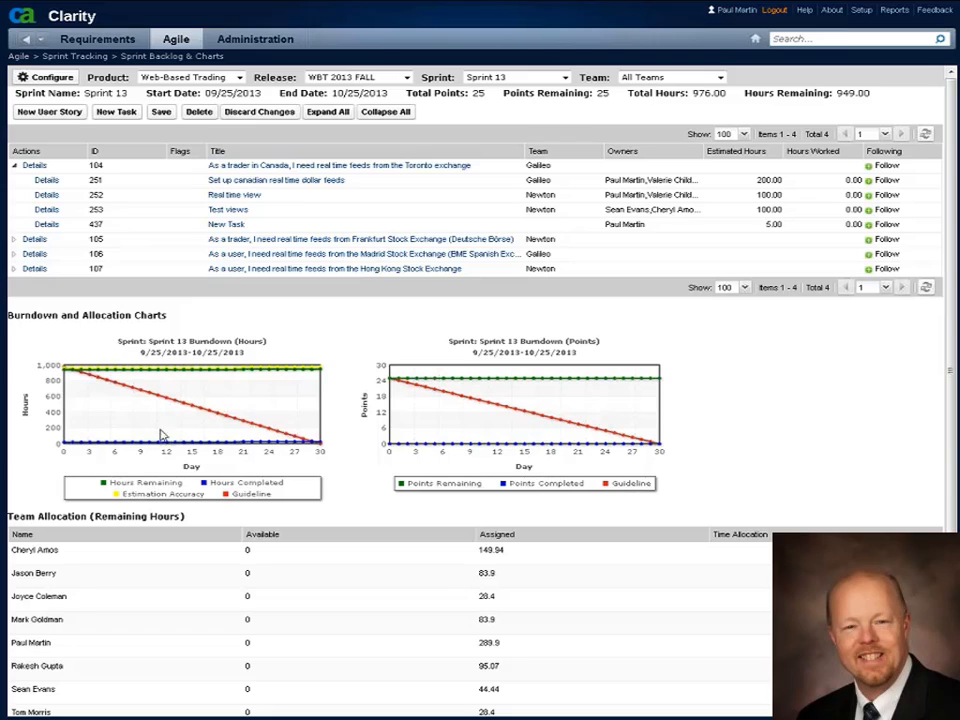
mouse_move(112, 384)
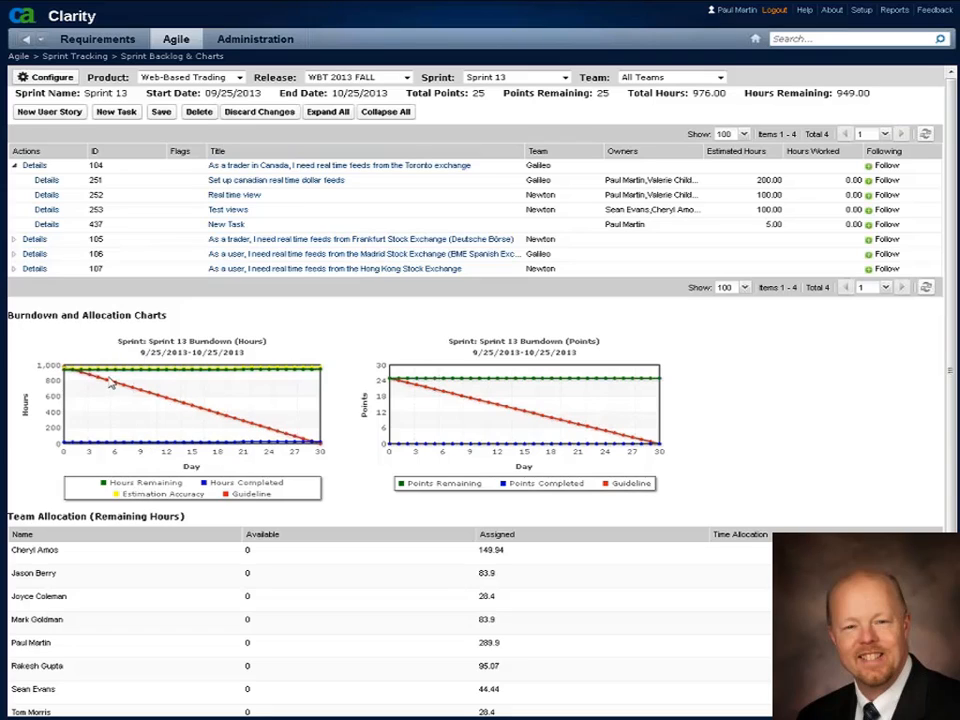
mouse_move(256, 424)
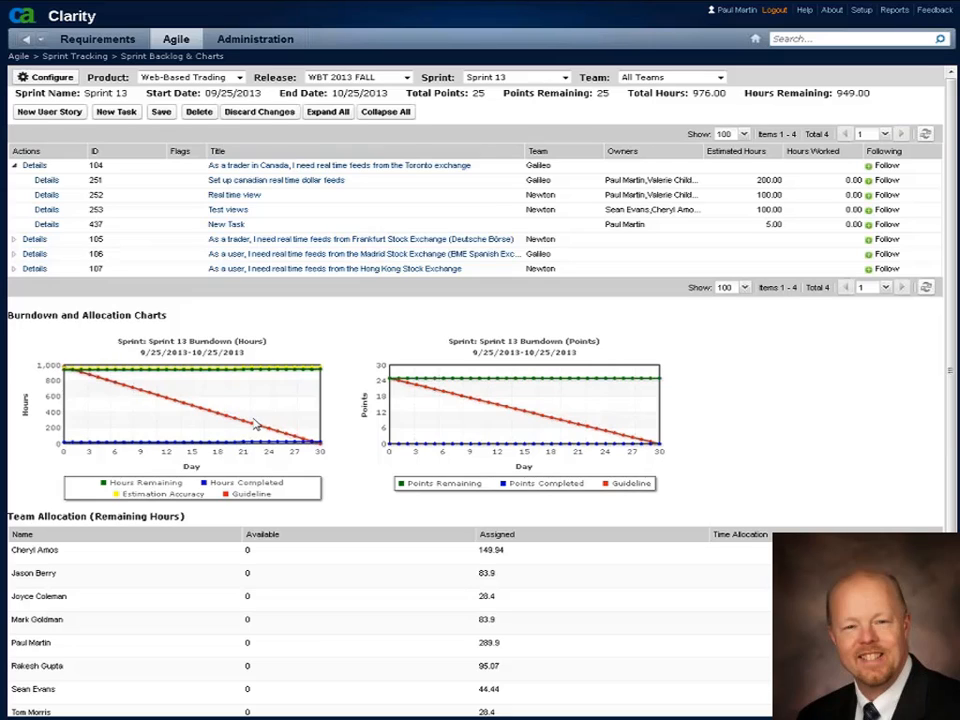
mouse_move(570, 390)
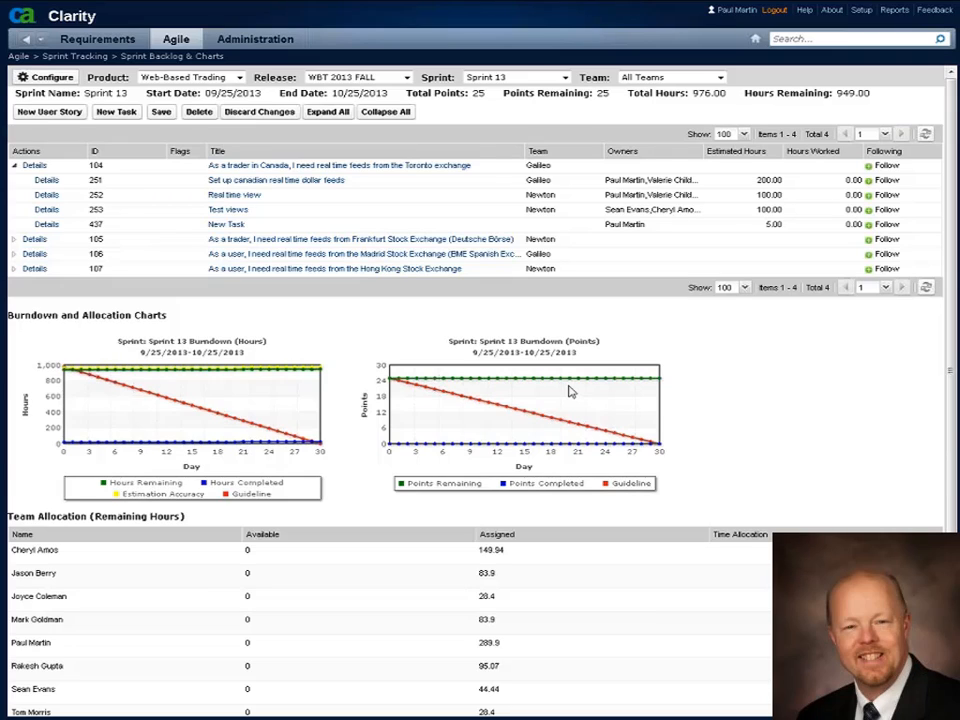
mouse_move(444, 412)
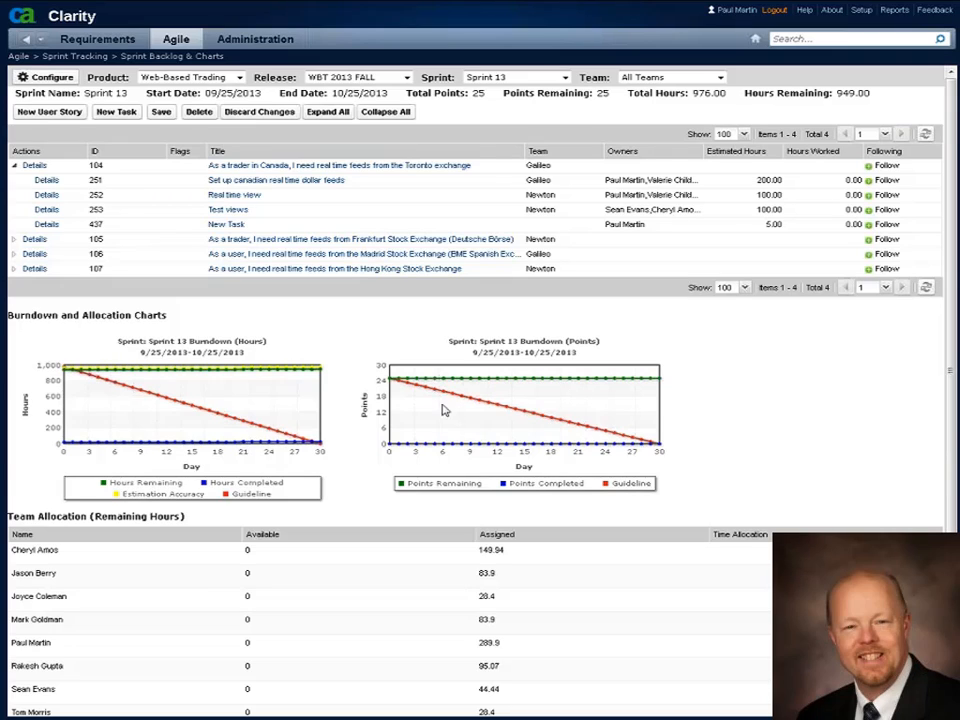
mouse_move(530, 424)
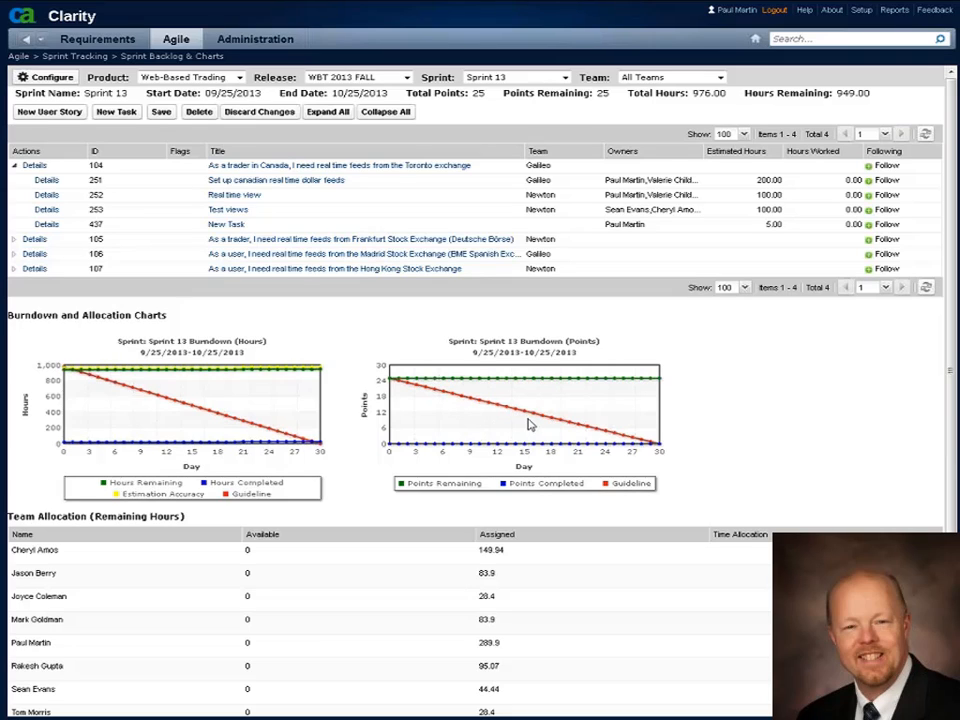
mouse_move(422, 400)
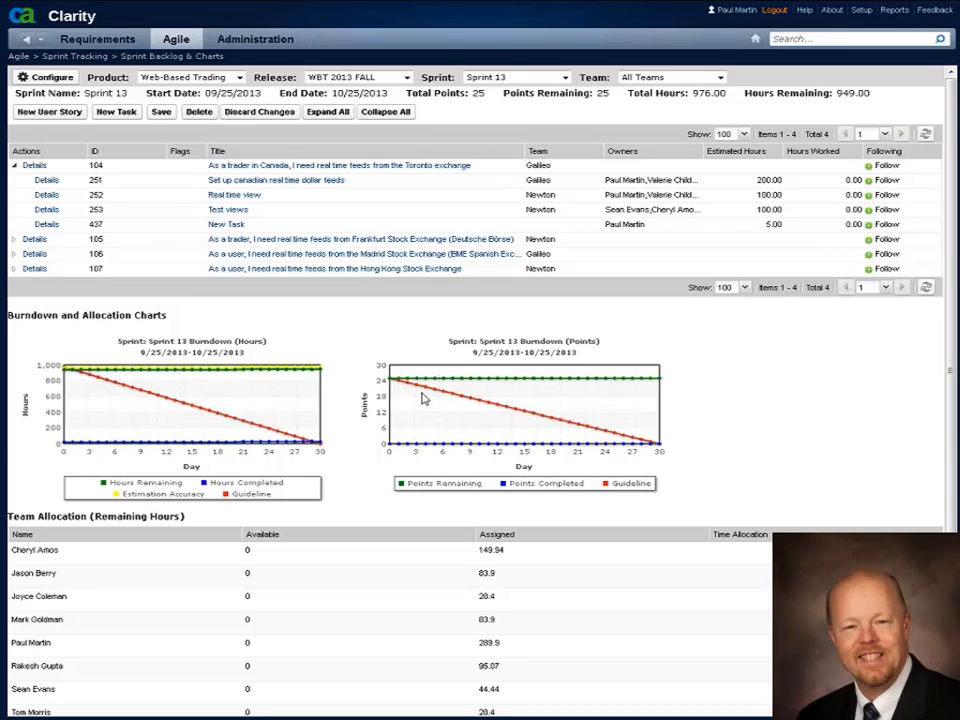
mouse_move(558, 424)
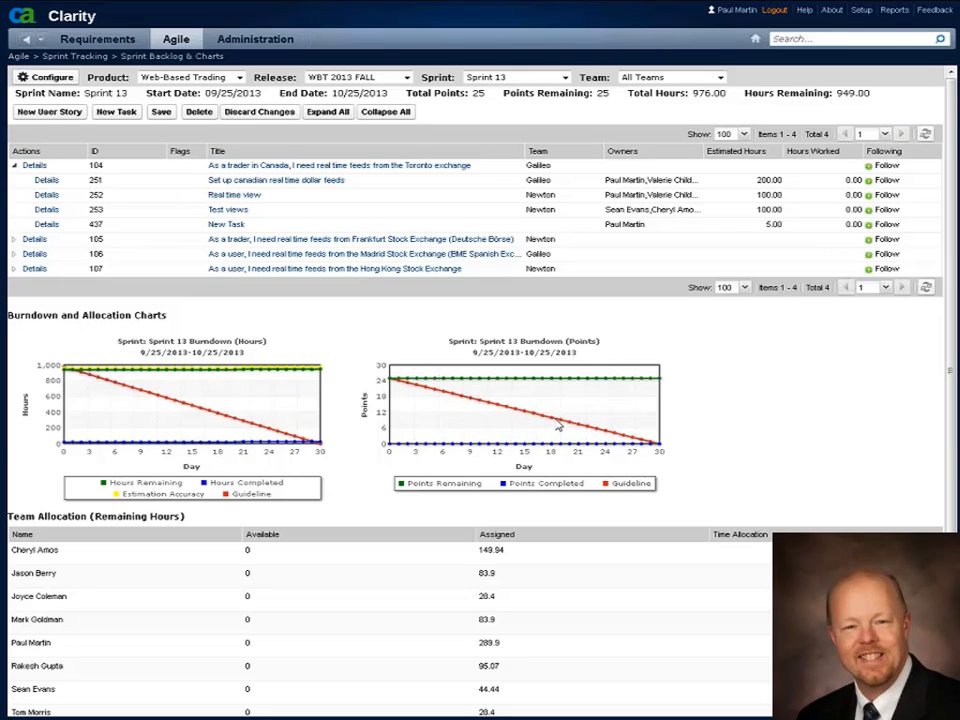
mouse_move(590, 424)
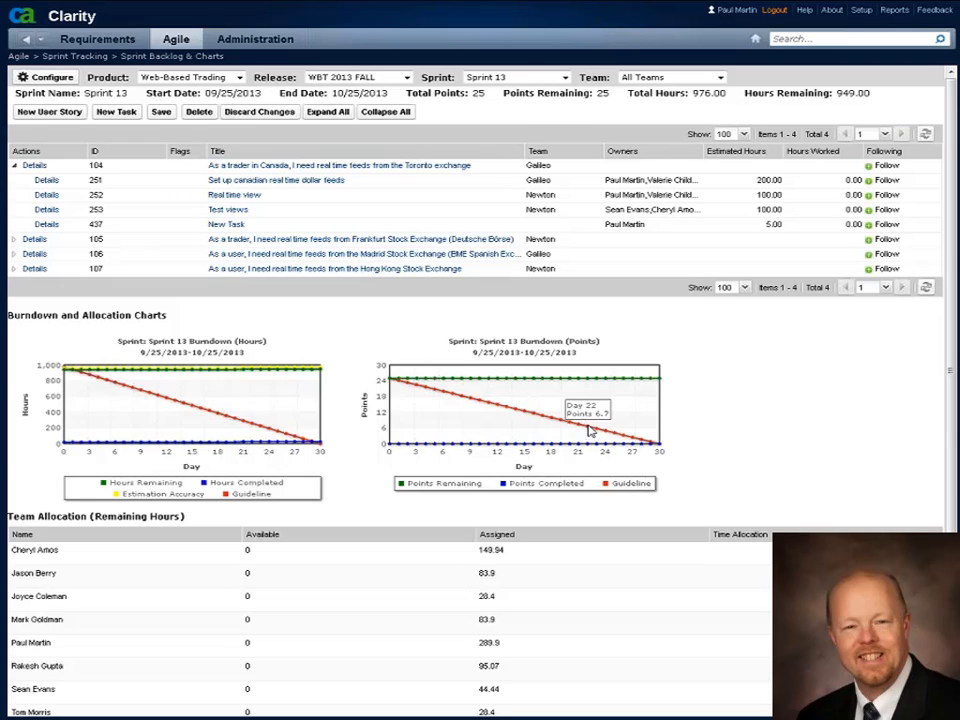
mouse_move(450, 352)
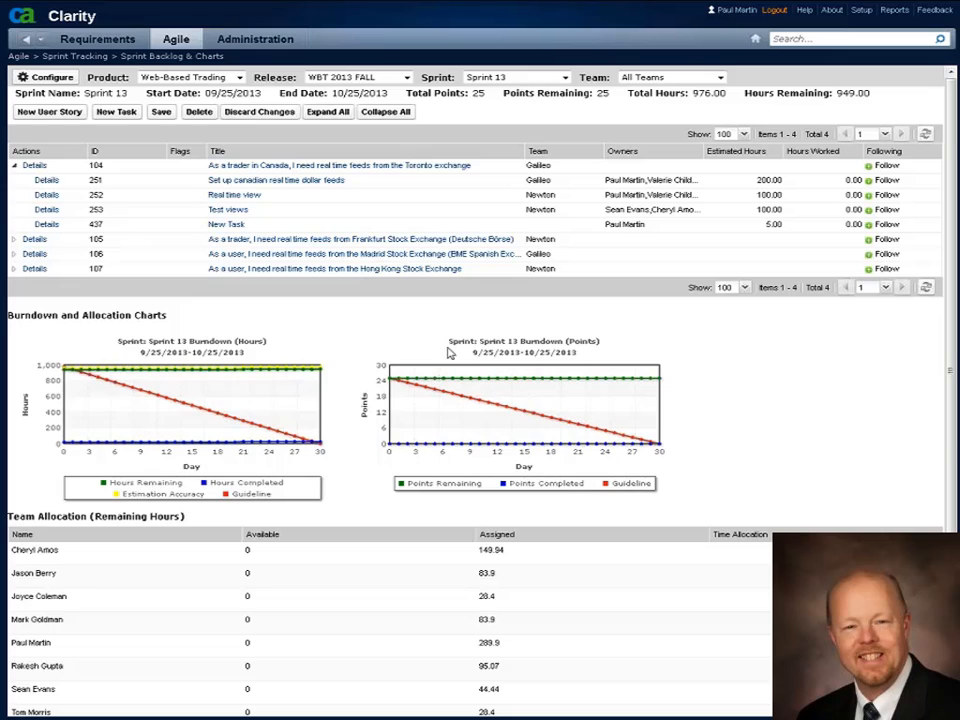
Step: Bring up the Agile navigation menu over Sprint 13's backlog and charts
click(176, 38)
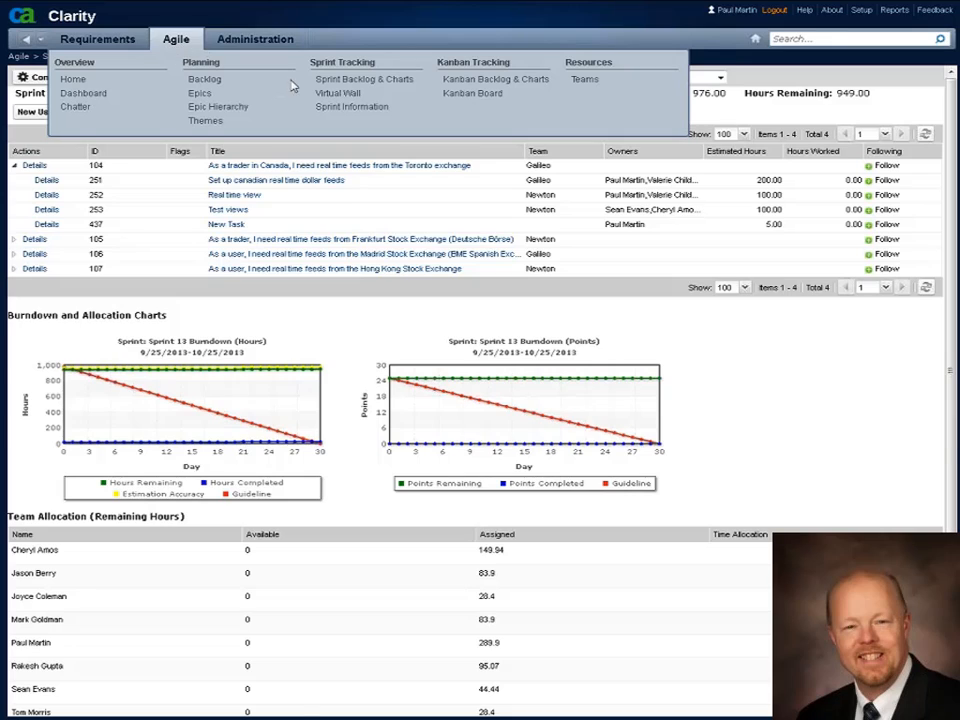
mouse_move(338, 92)
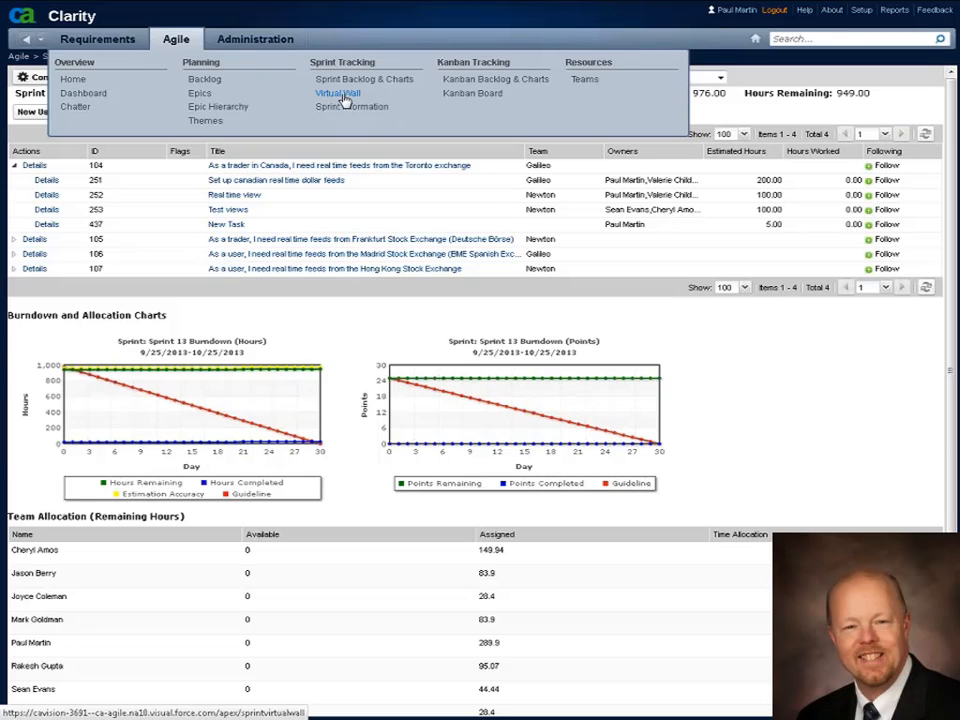
mouse_move(338, 92)
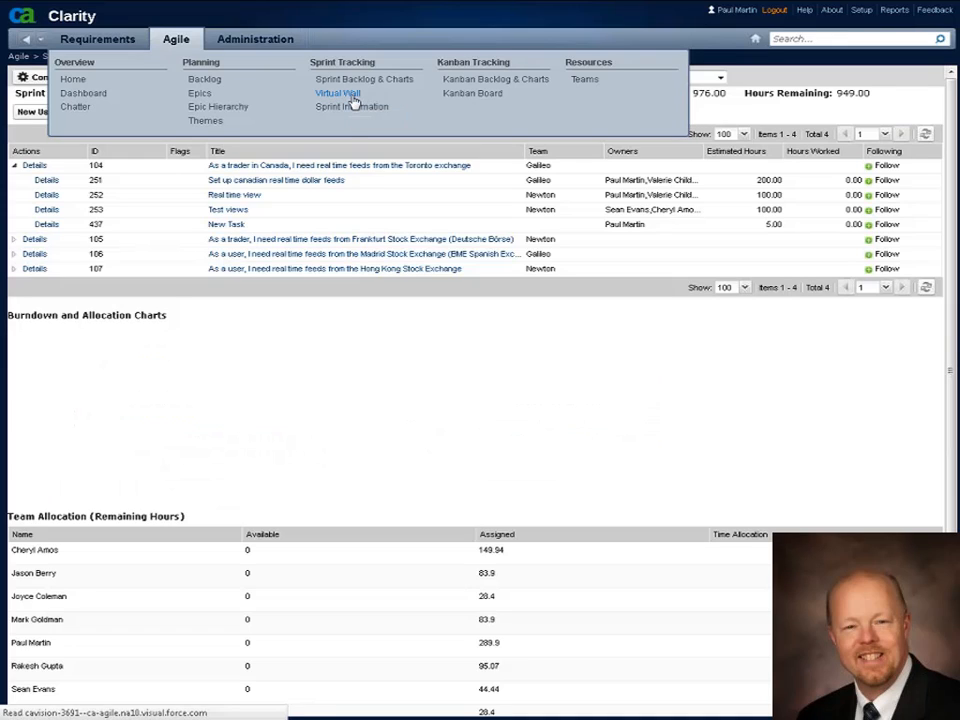
Step: Show Sprint 13's virtual wall with tasks sorted into Planned, In Progress and Closed
click(336, 94)
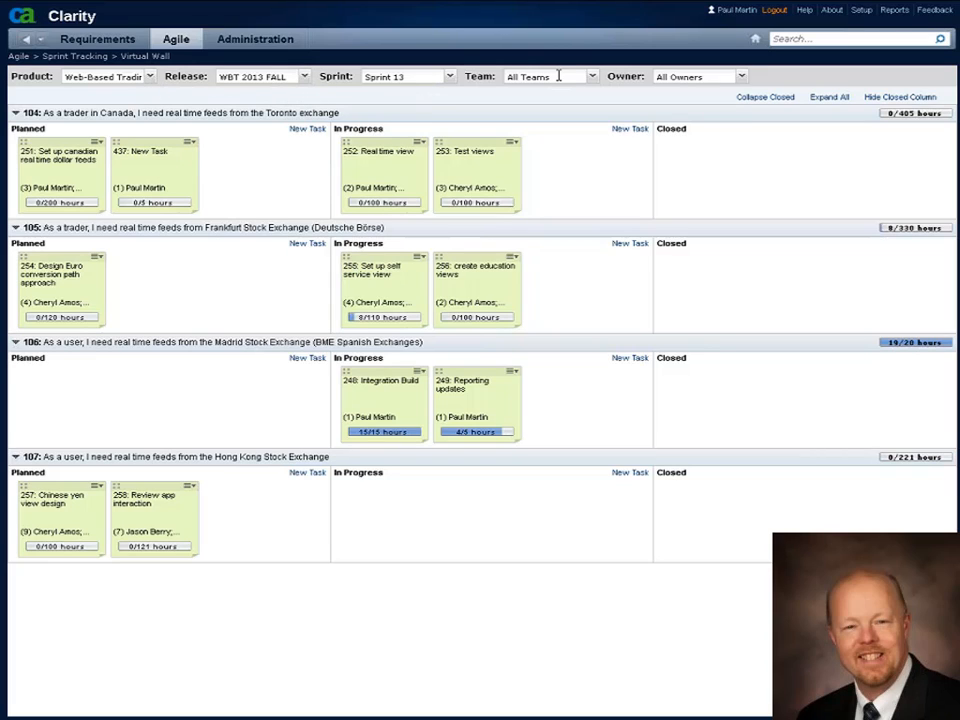
mouse_move(352, 114)
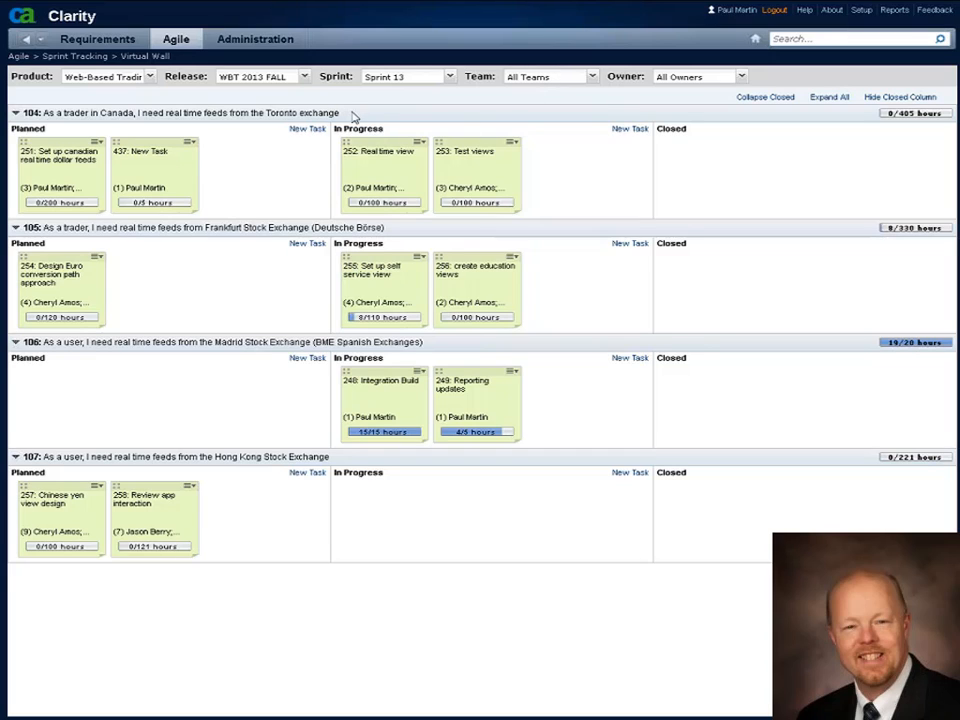
mouse_move(358, 114)
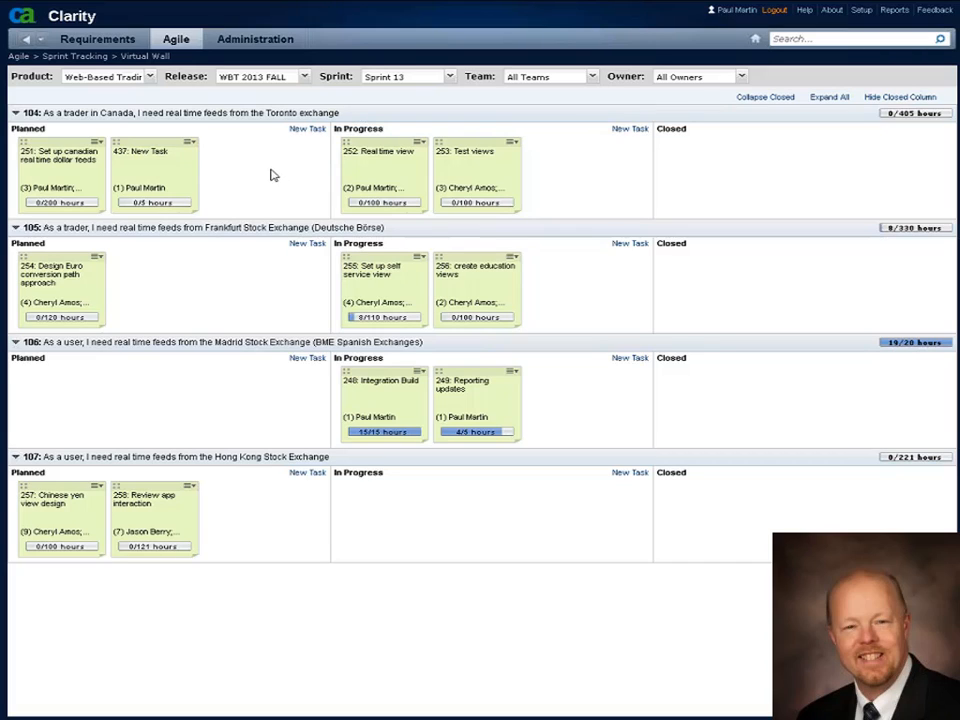
mouse_move(664, 168)
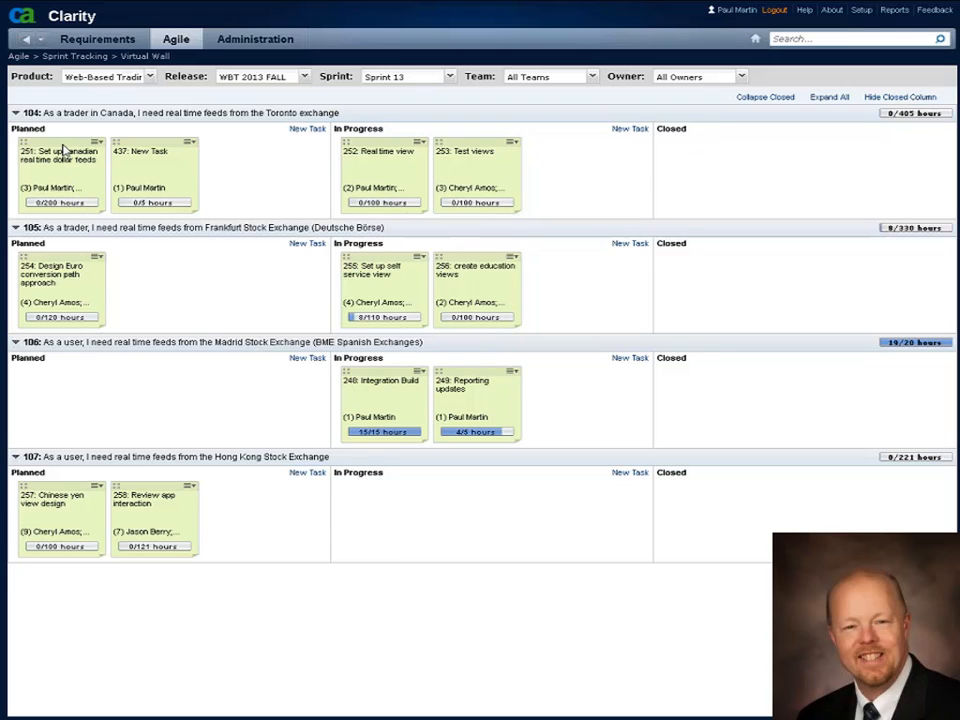
mouse_move(96, 158)
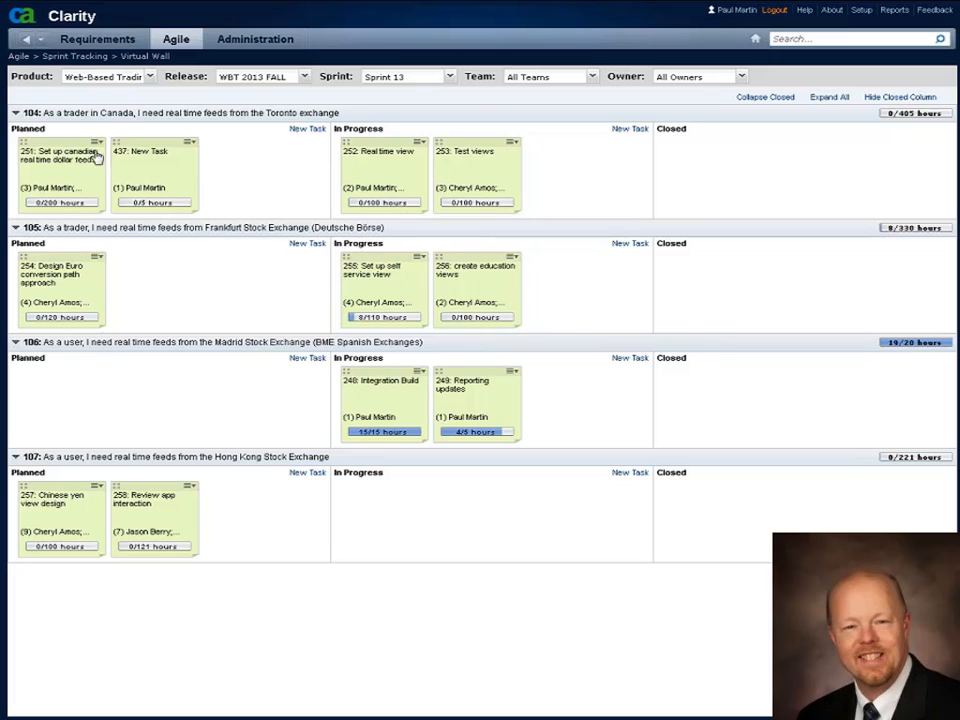
mouse_move(158, 148)
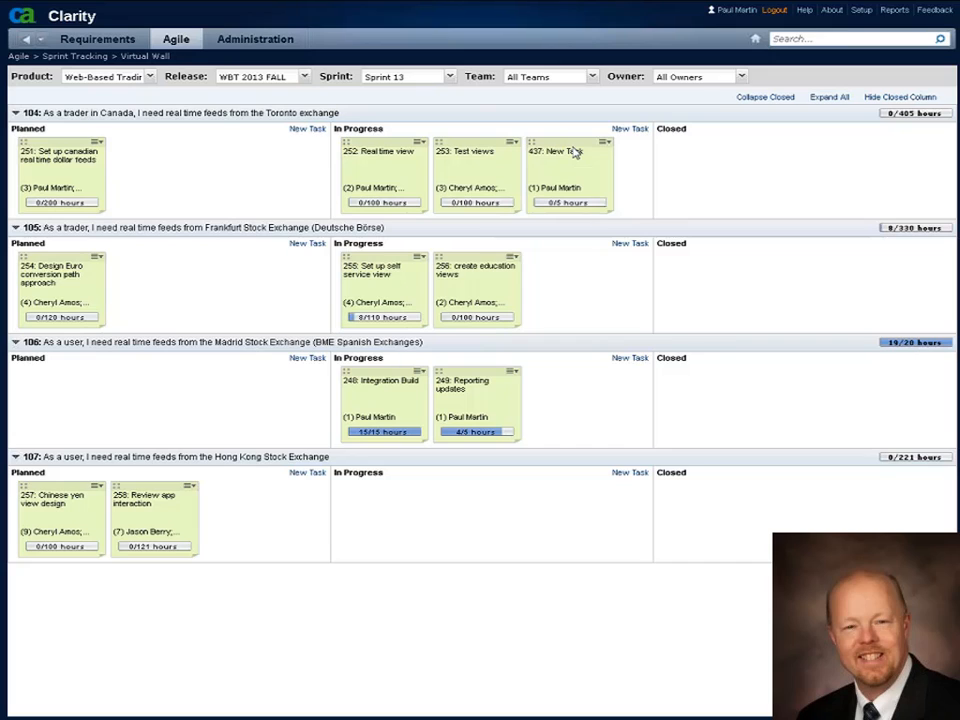
Step: Navigate from the Agile menu to the Franchise Manager Kanban Board
click(176, 38)
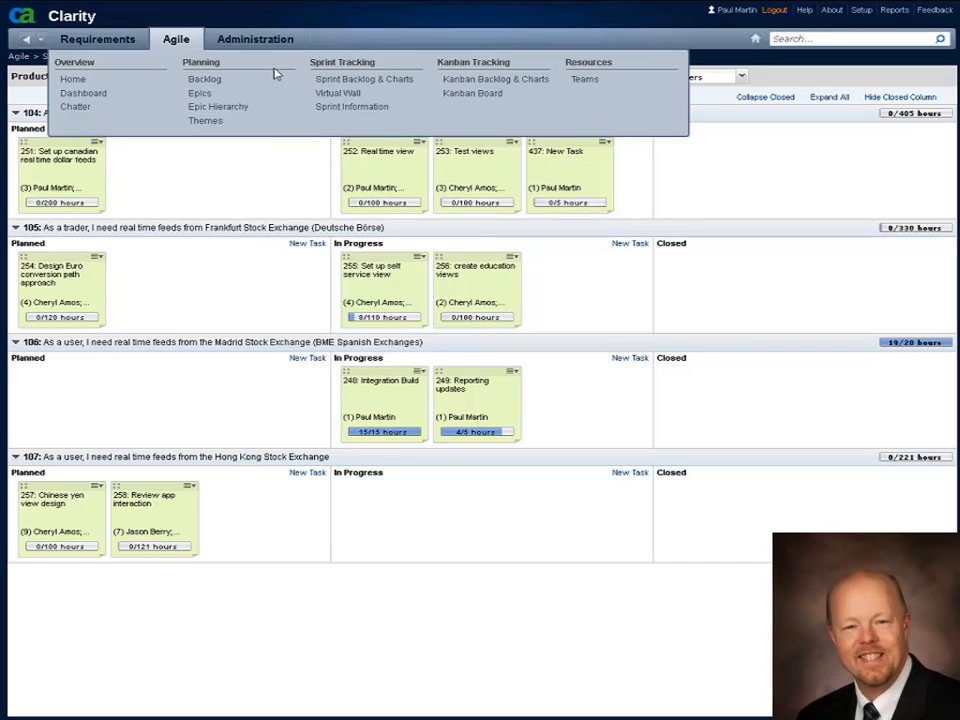
mouse_move(472, 94)
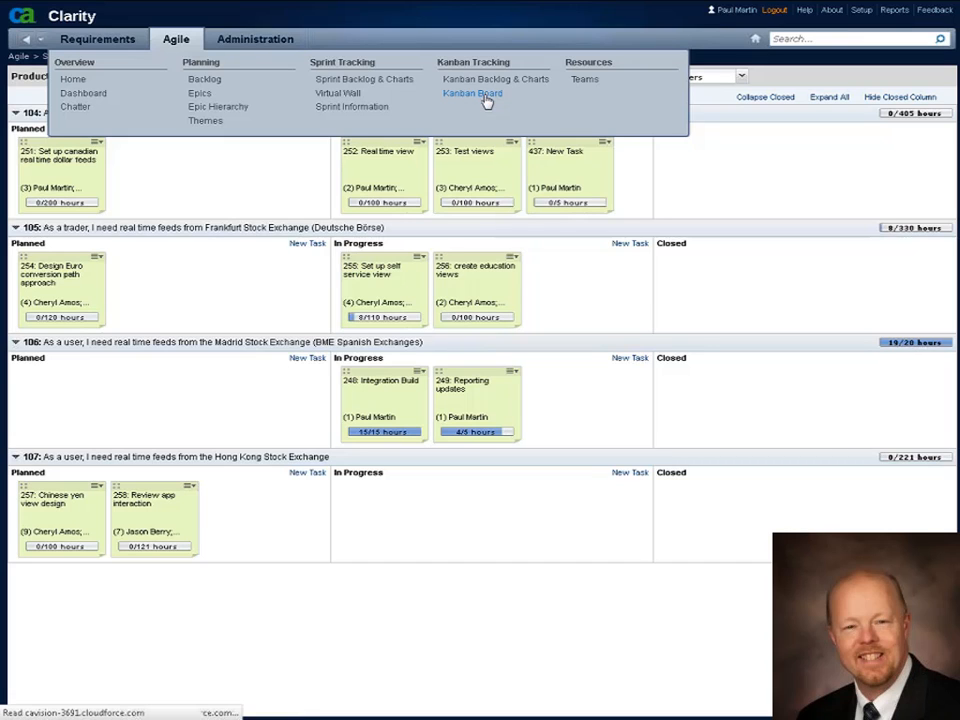
click(472, 92)
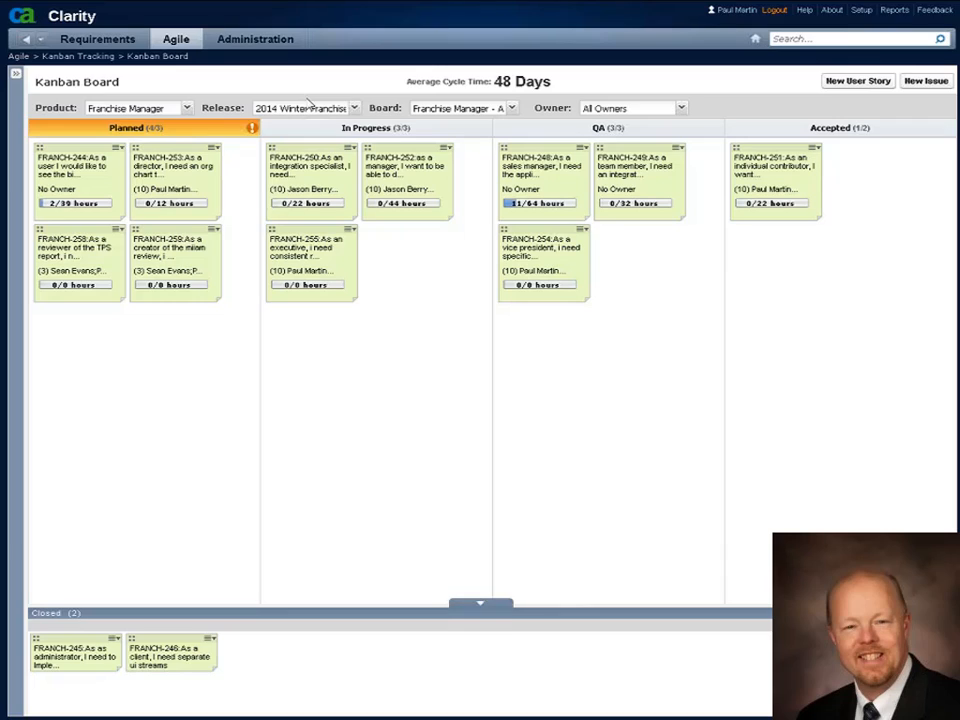
mouse_move(252, 192)
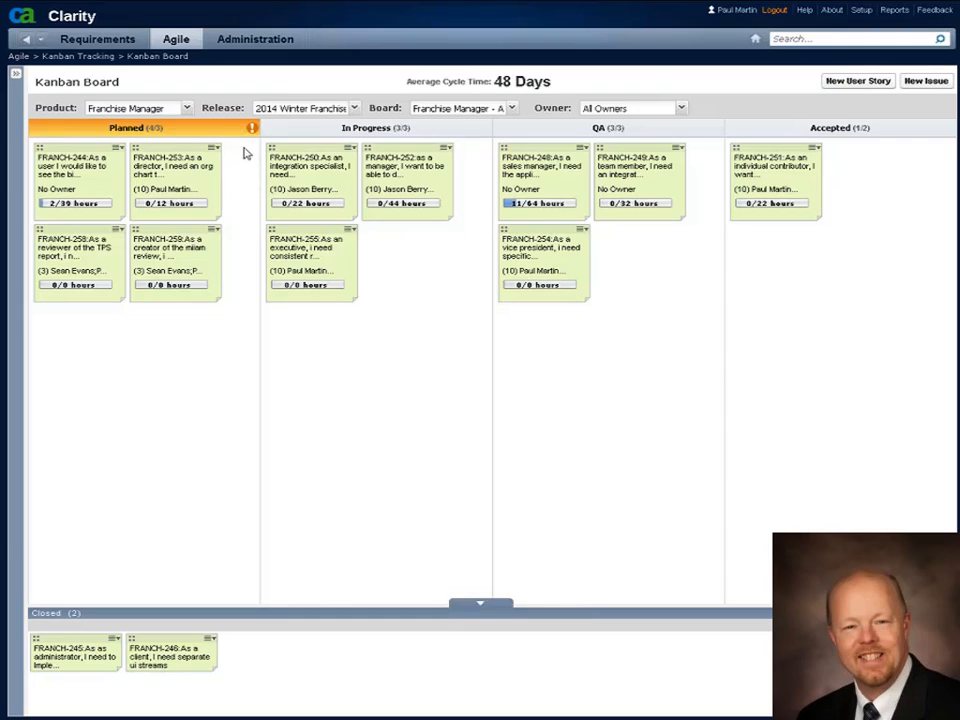
mouse_move(250, 280)
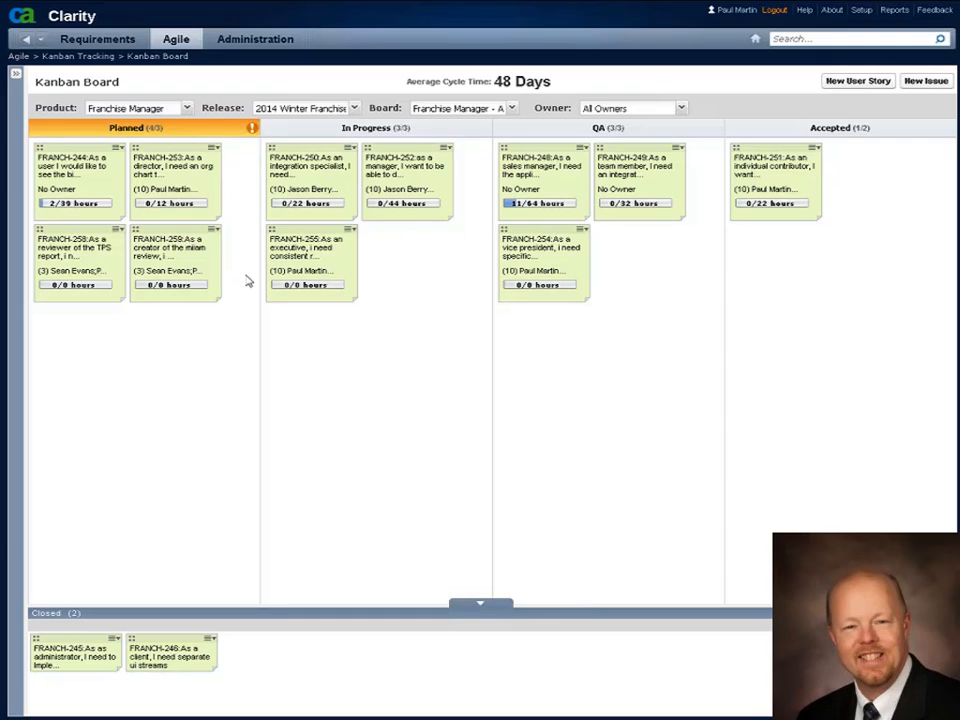
mouse_move(244, 270)
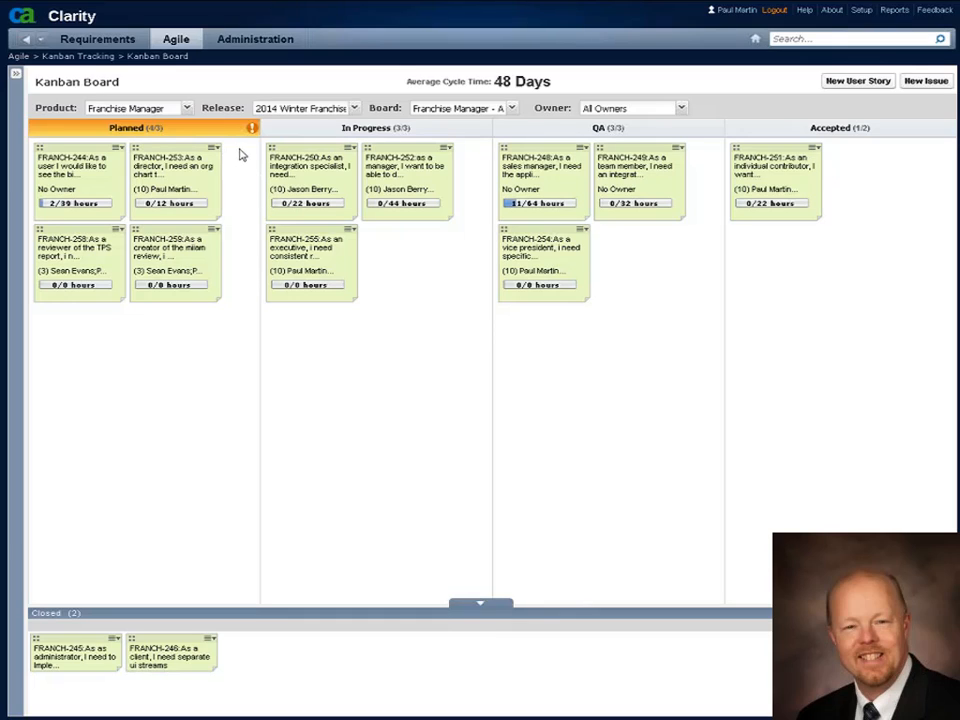
mouse_move(240, 136)
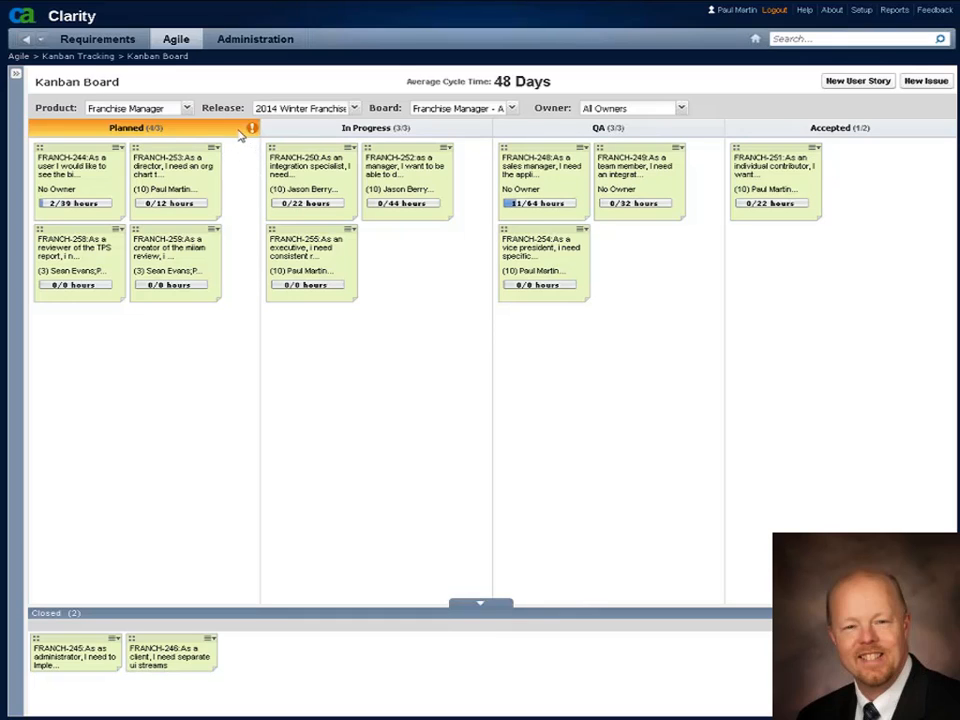
mouse_move(168, 130)
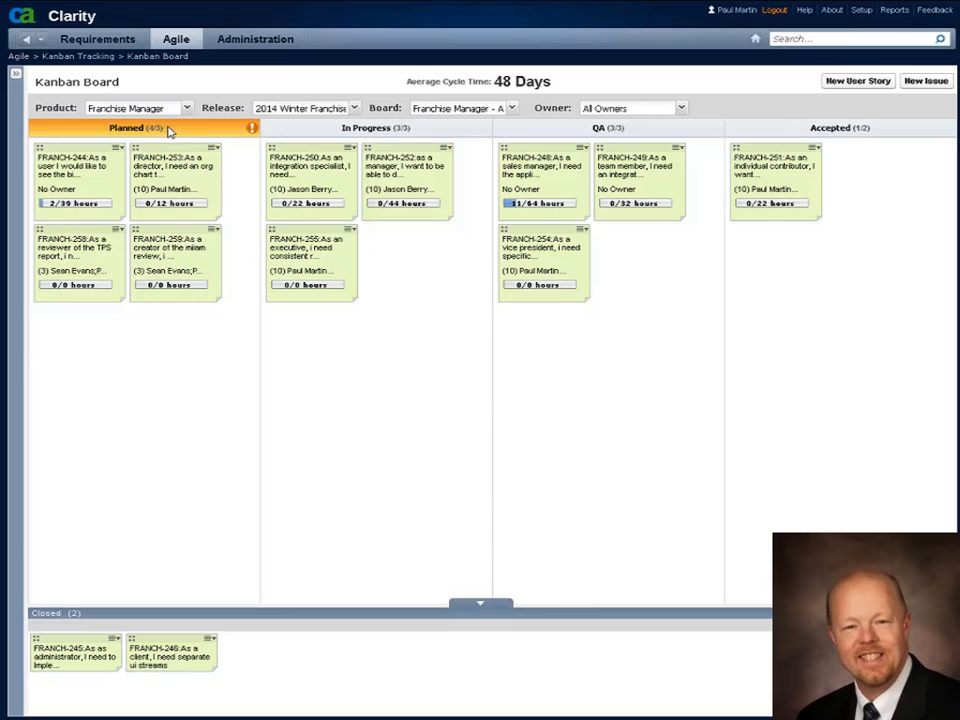
mouse_move(162, 144)
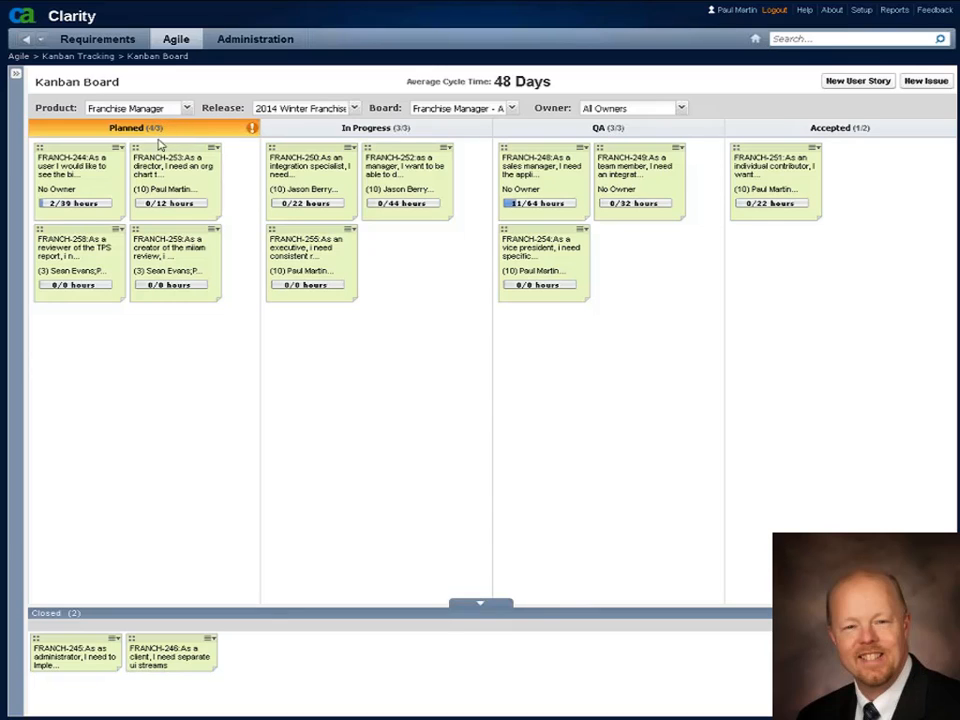
mouse_move(188, 312)
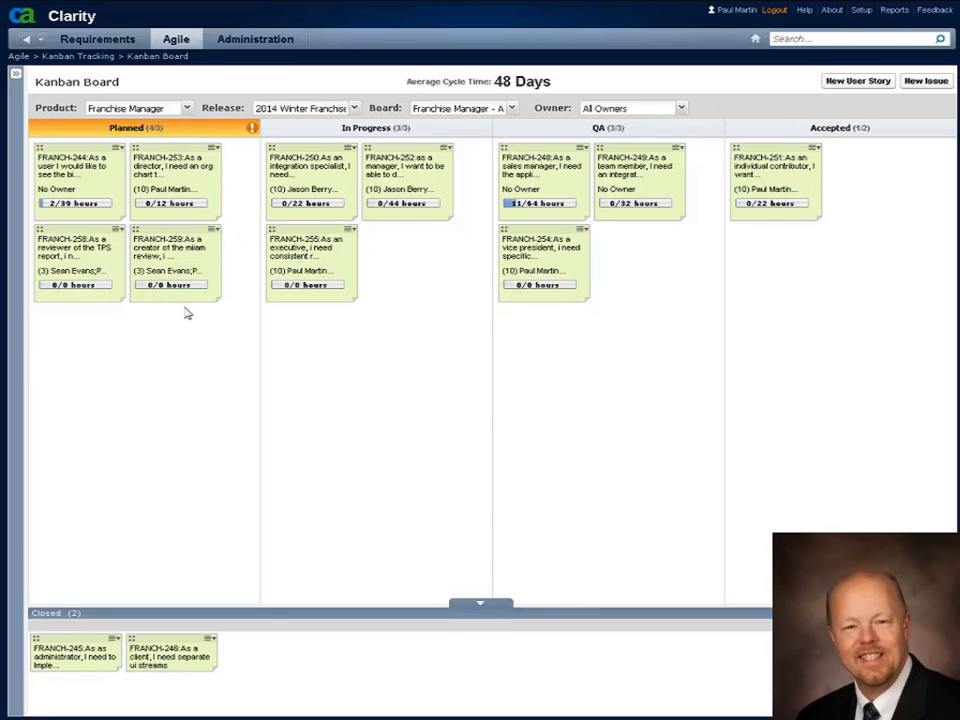
mouse_move(198, 310)
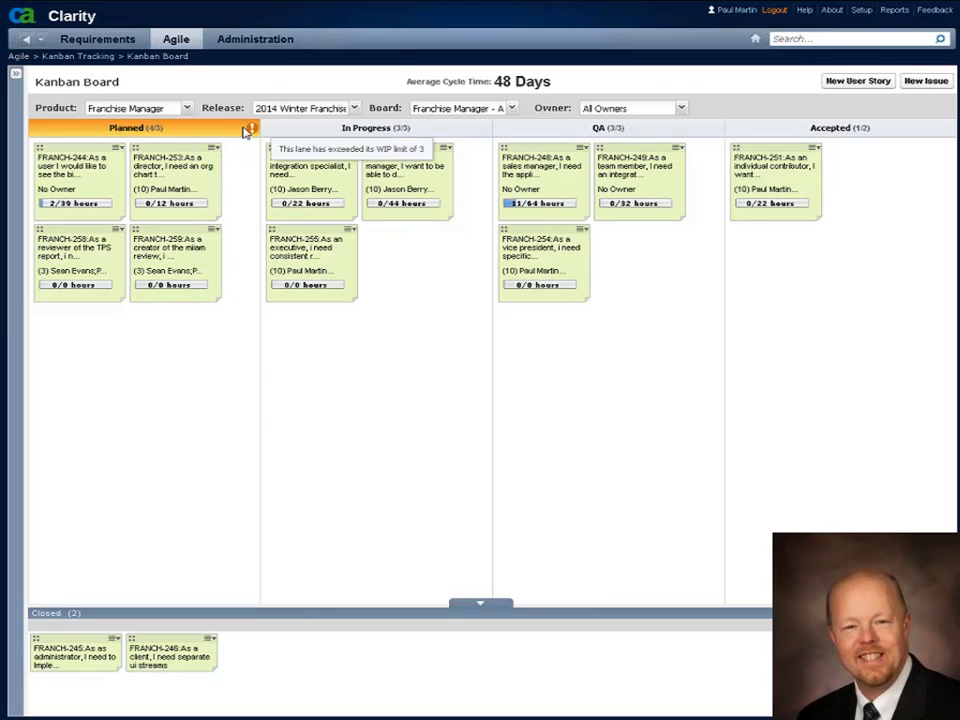
mouse_move(252, 130)
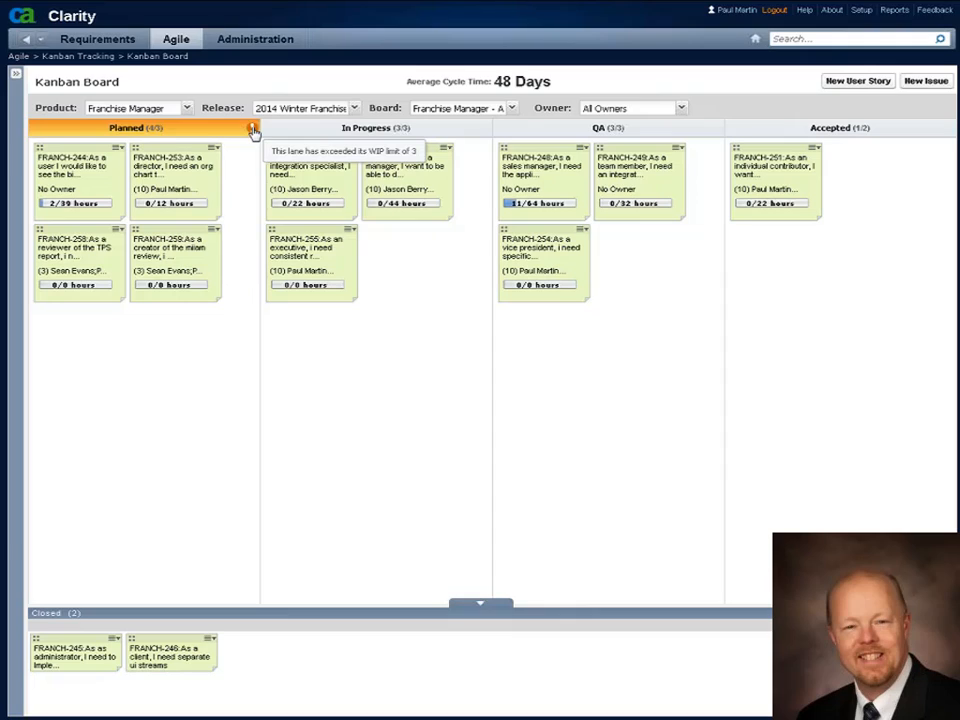